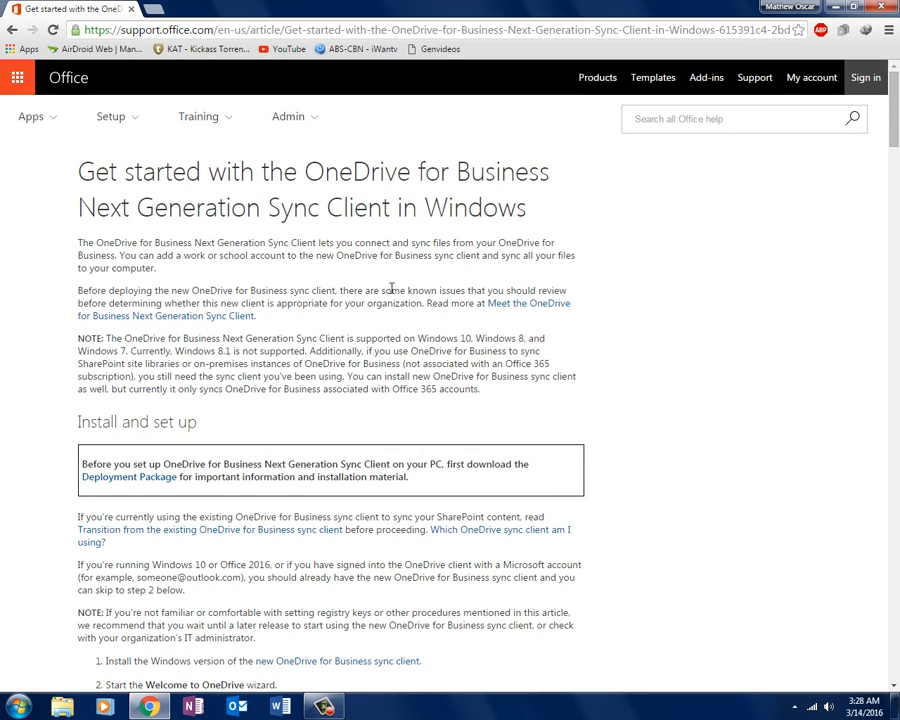
{"action": "mouse_move", "coordinate": [175, 288]}
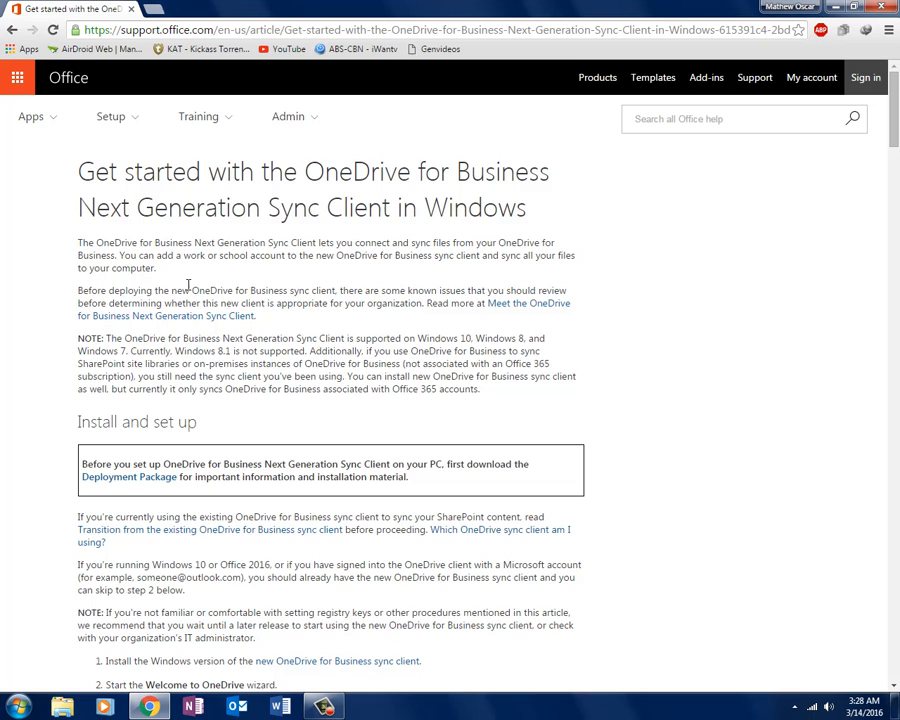
Download and run OneDriveSetup.exe from the new OneDrive for Business sync client link via IDM
{"action": "scroll", "scroll_direction": "down", "scroll_amount": 3}
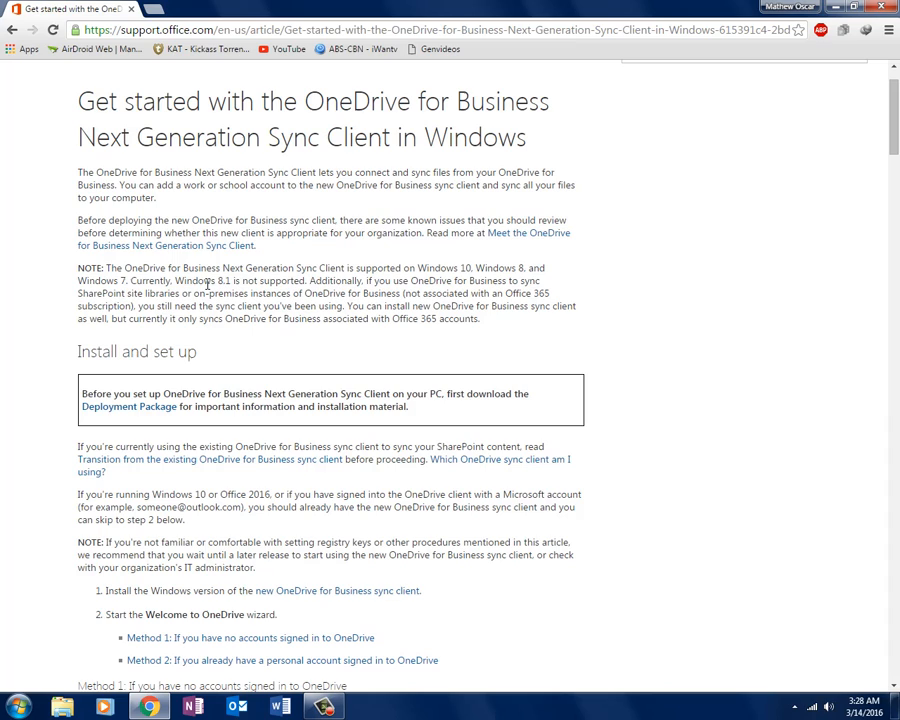
{"action": "mouse_move", "coordinate": [293, 295]}
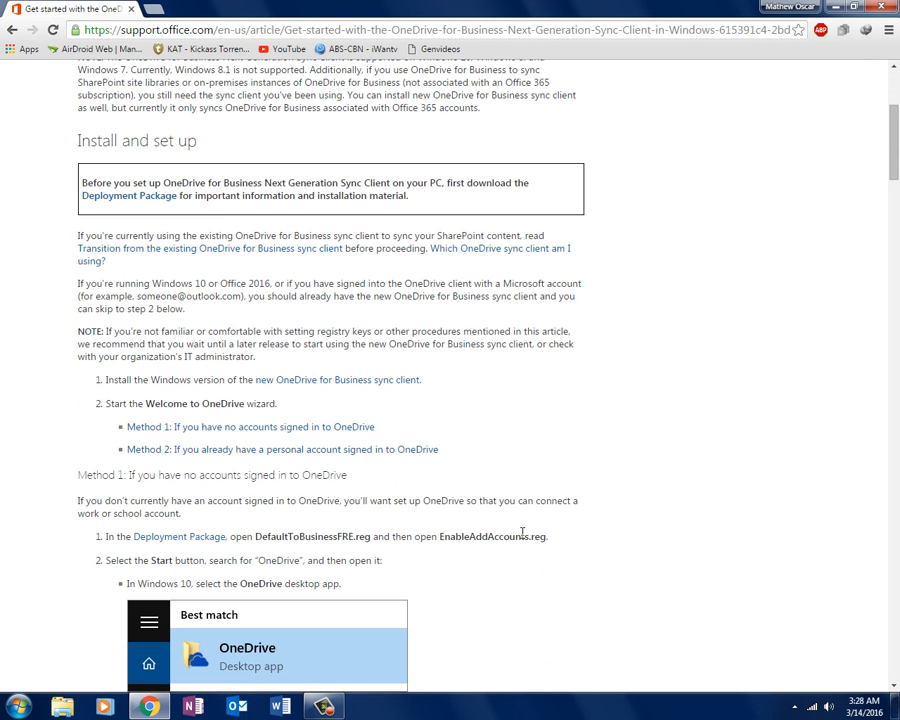
{"action": "mouse_move", "coordinate": [485, 403]}
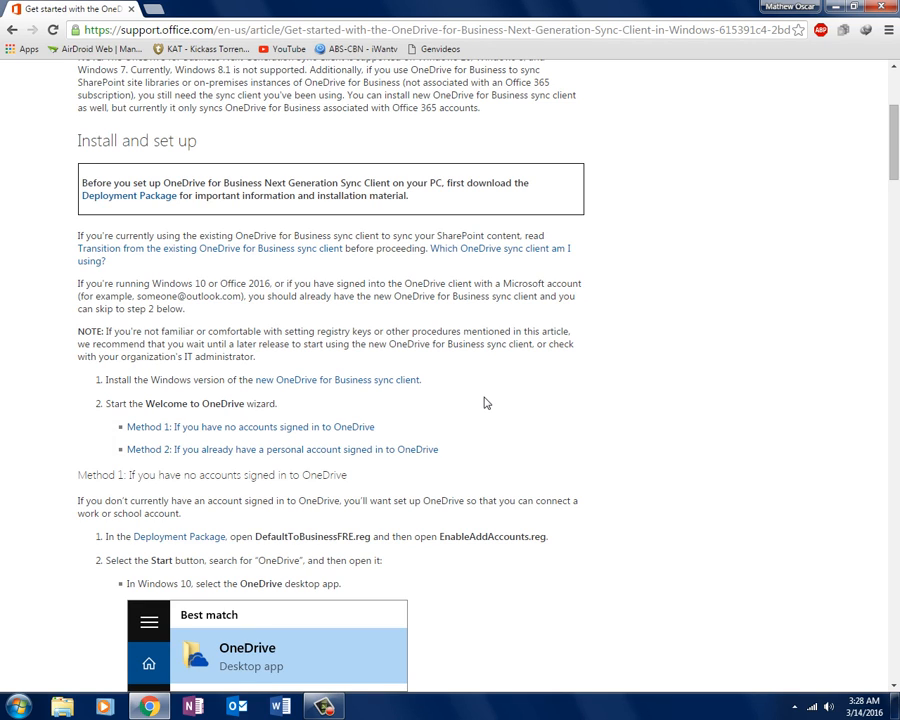
{"action": "mouse_move", "coordinate": [491, 424]}
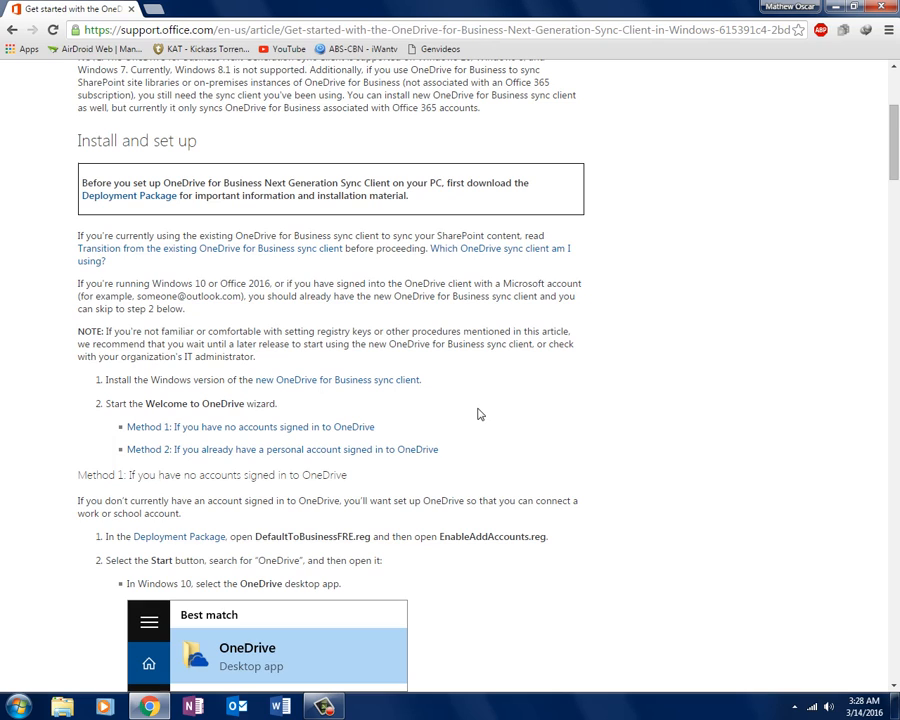
{"action": "mouse_move", "coordinate": [468, 412]}
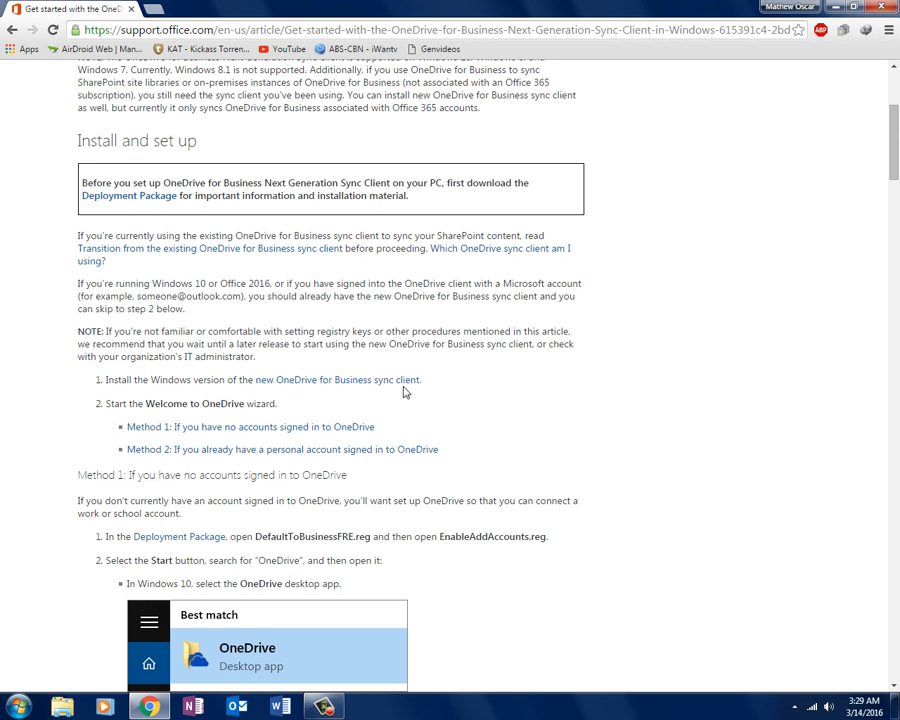
{"action": "left_click", "coordinate": [337, 379]}
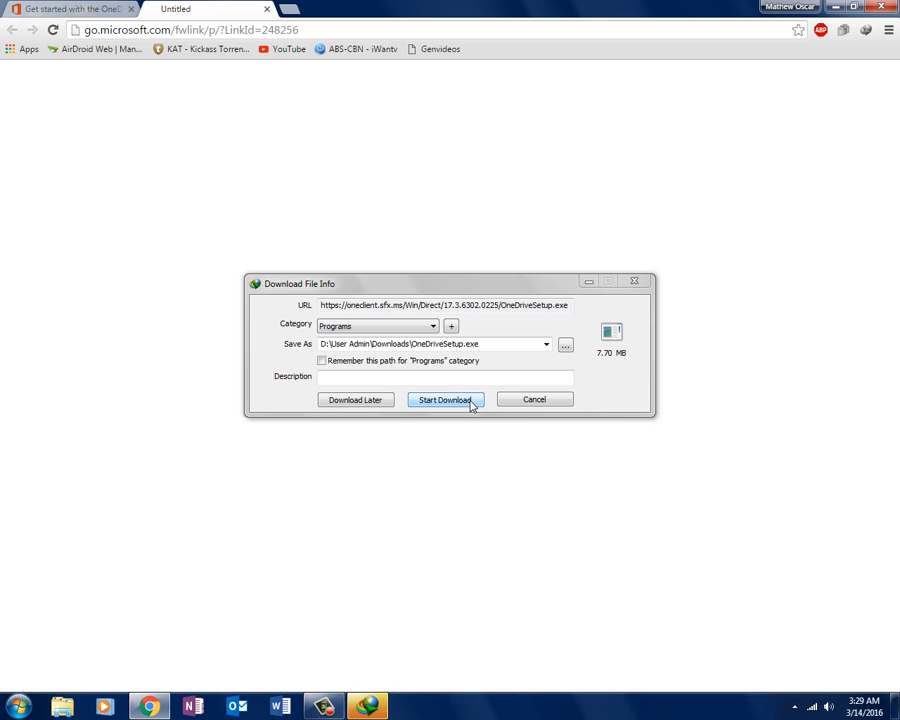
{"action": "left_click", "coordinate": [445, 400]}
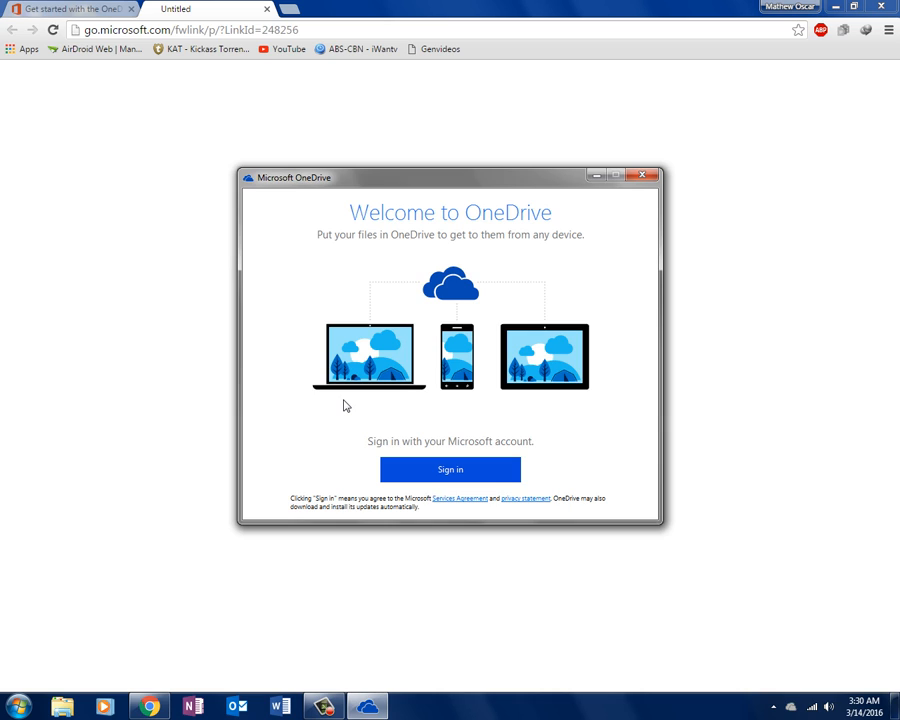
{"action": "mouse_move", "coordinate": [339, 441]}
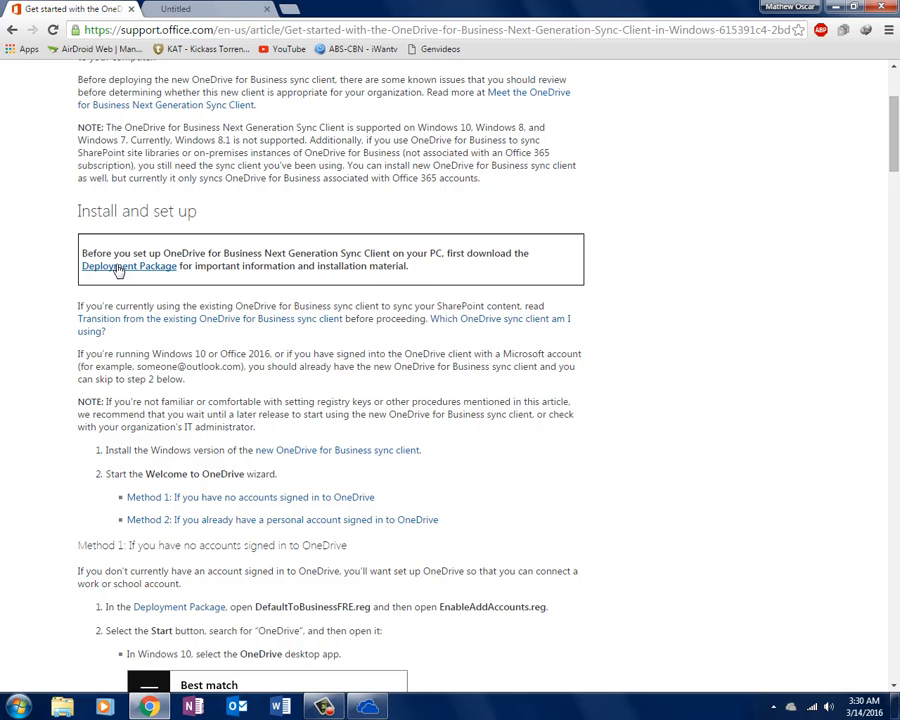
Fetch the OneDrive for Business Deployment Package through the IDM Download File Info dialog
{"action": "left_click", "coordinate": [128, 266]}
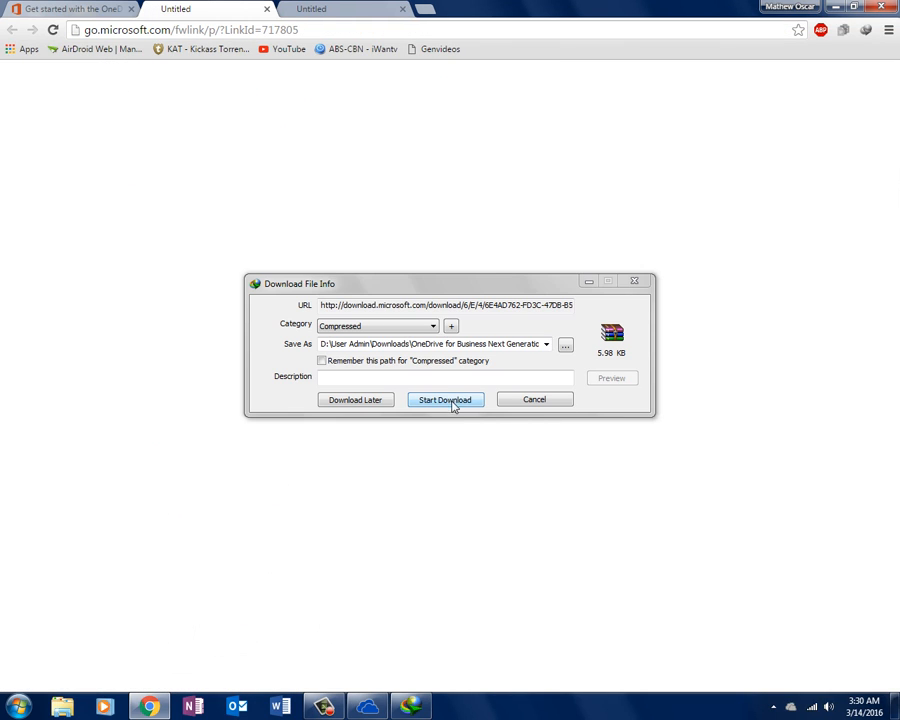
{"action": "left_click", "coordinate": [445, 400]}
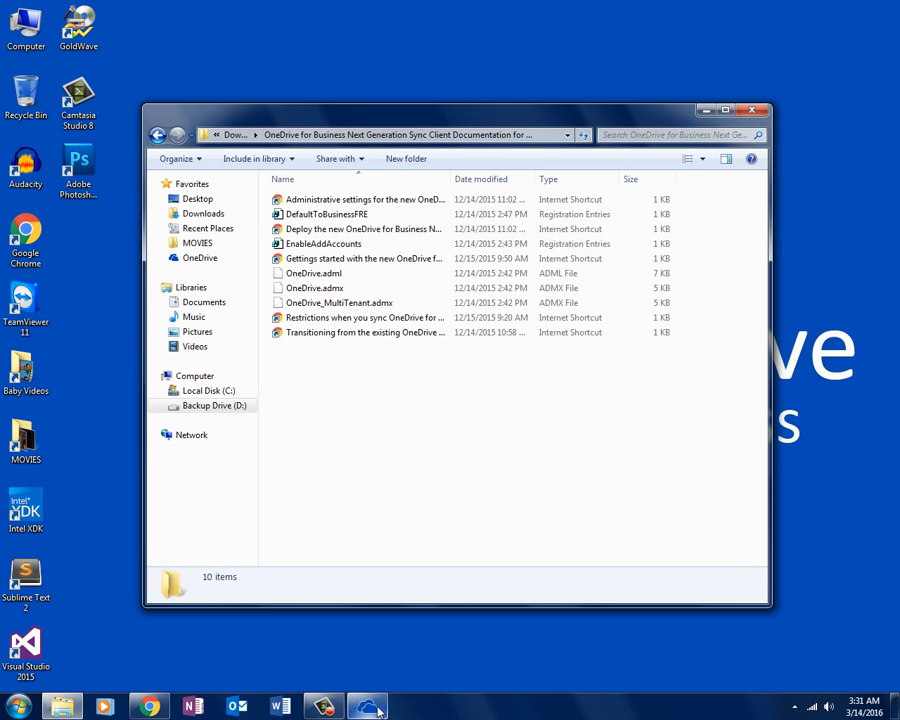
Show the Welcome to OneDrive window next to the ten-file deployment folder
{"action": "left_click", "coordinate": [367, 706]}
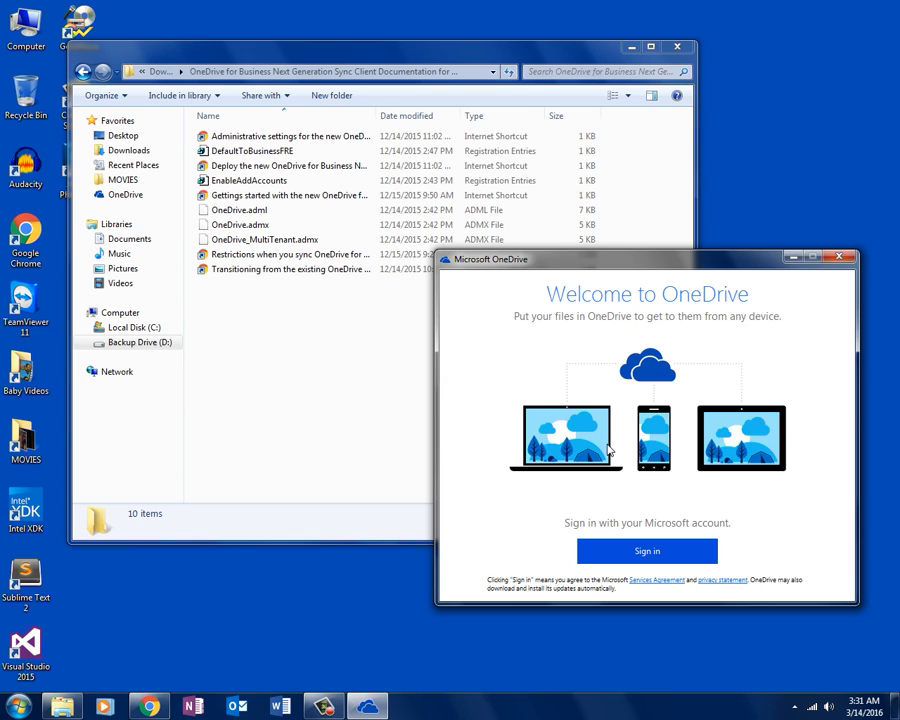
{"action": "mouse_move", "coordinate": [728, 528]}
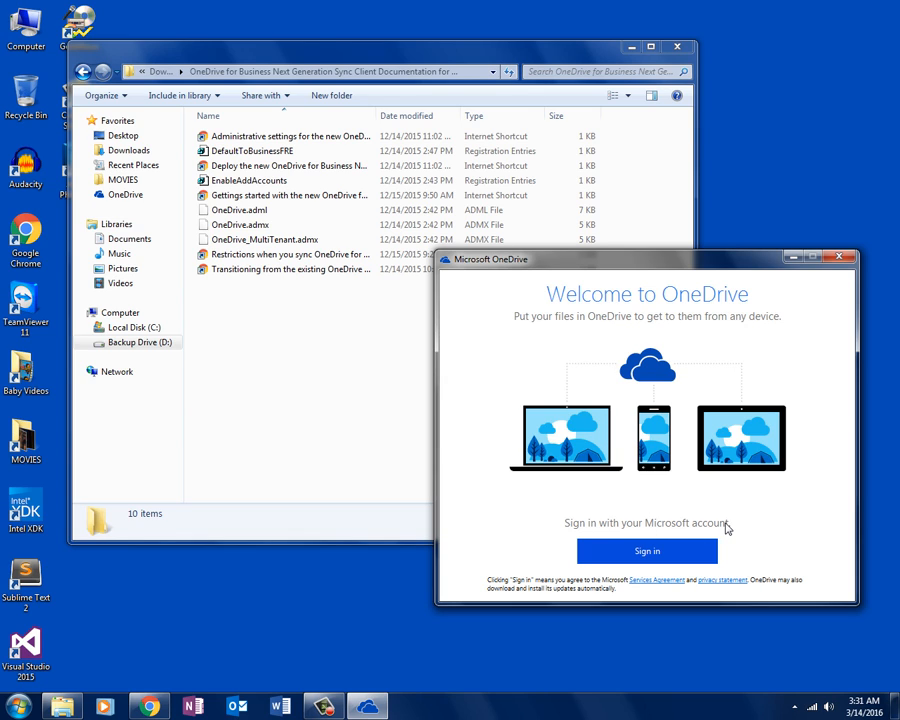
{"action": "mouse_move", "coordinate": [731, 527]}
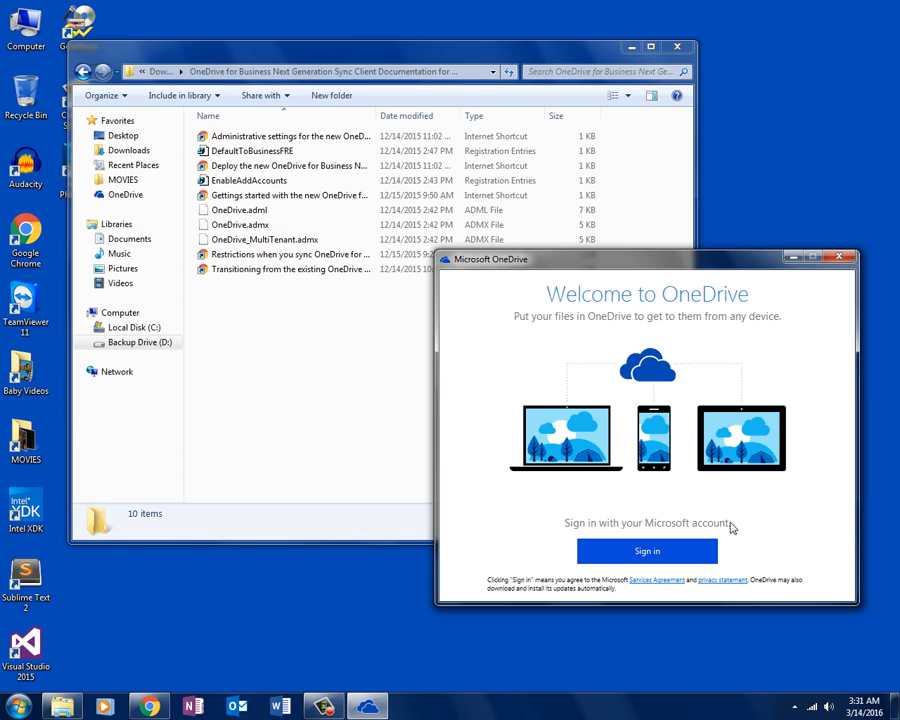
{"action": "left_click", "coordinate": [250, 150]}
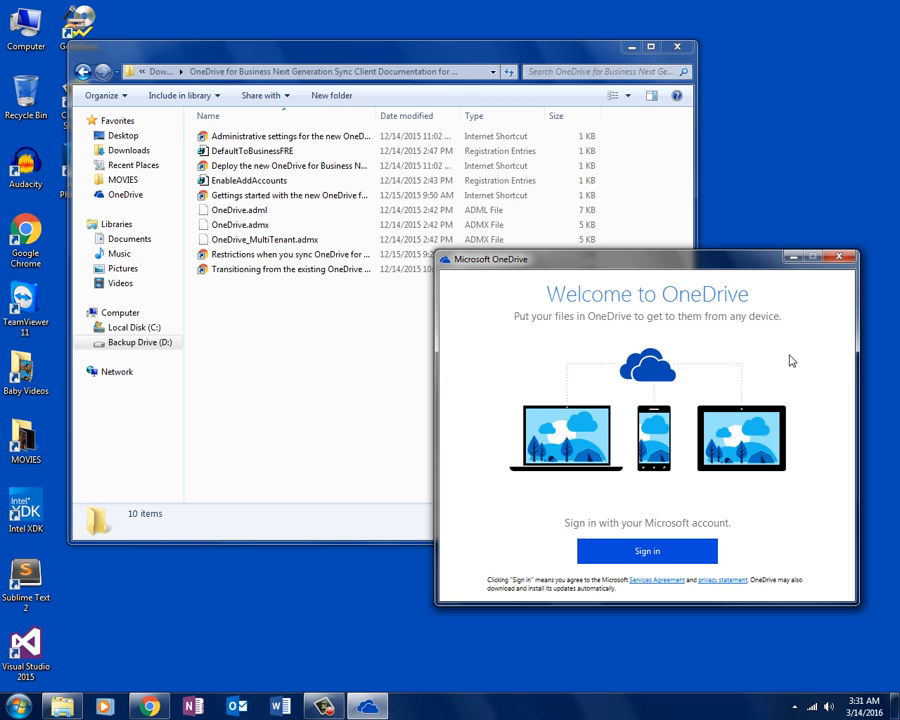
{"action": "mouse_move", "coordinate": [845, 270]}
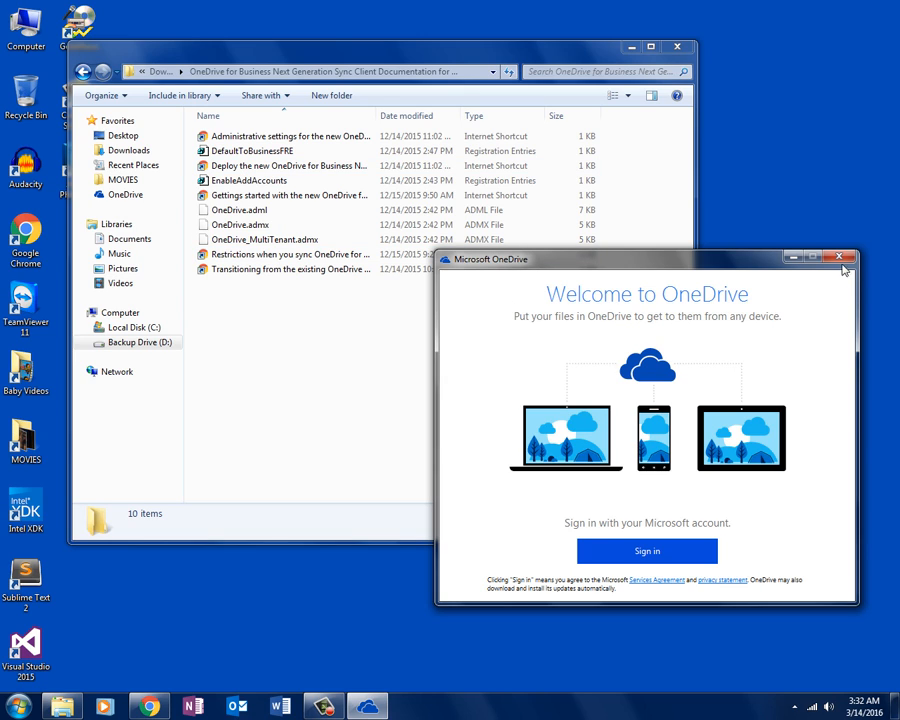
{"action": "mouse_move", "coordinate": [840, 258]}
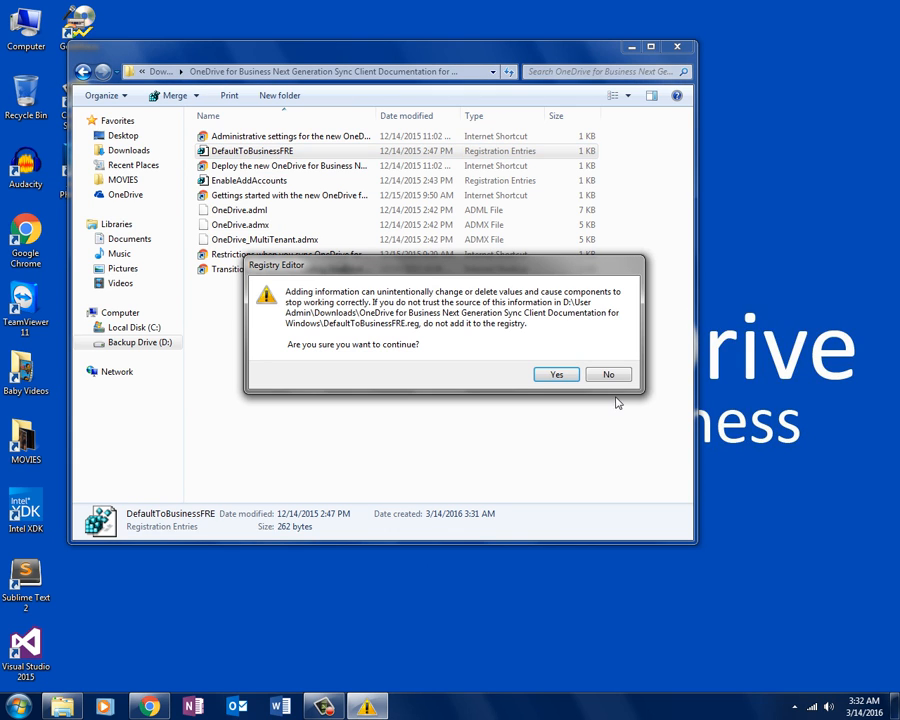
Merge the DefaultToBusinessFRE and EnableAddAccounts .reg files, confirming each warning and success message
{"action": "left_click", "coordinate": [556, 374]}
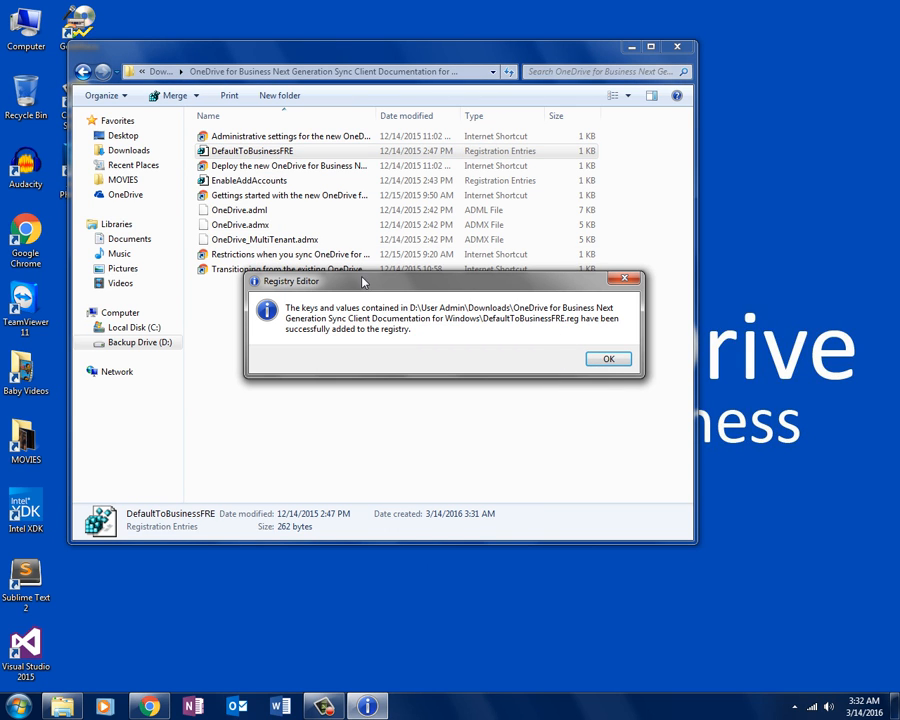
{"action": "left_click", "coordinate": [608, 358]}
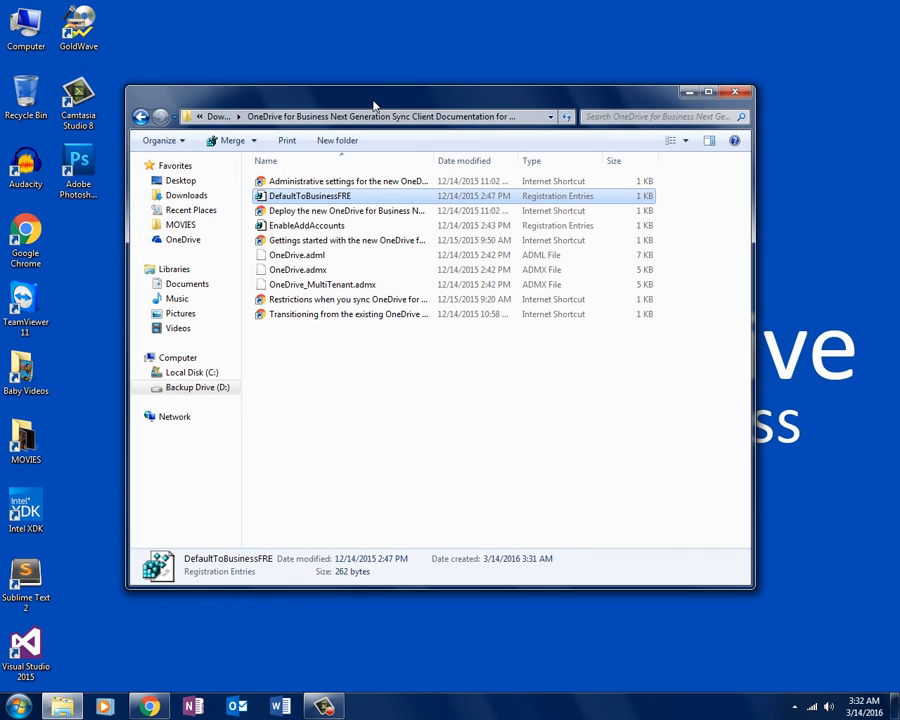
{"action": "mouse_move", "coordinate": [333, 240]}
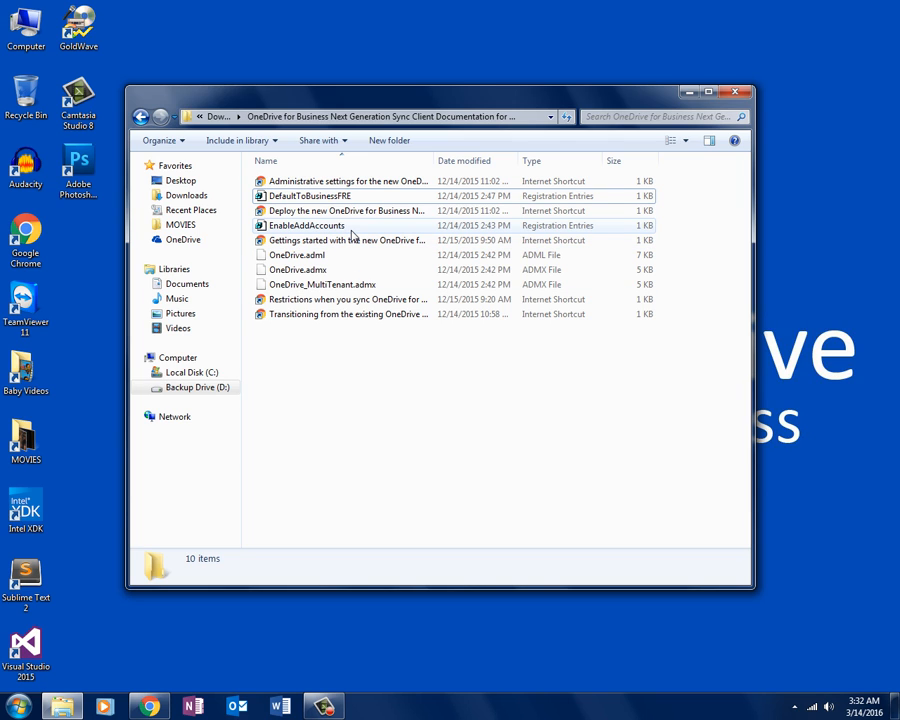
{"action": "double_click", "coordinate": [306, 225]}
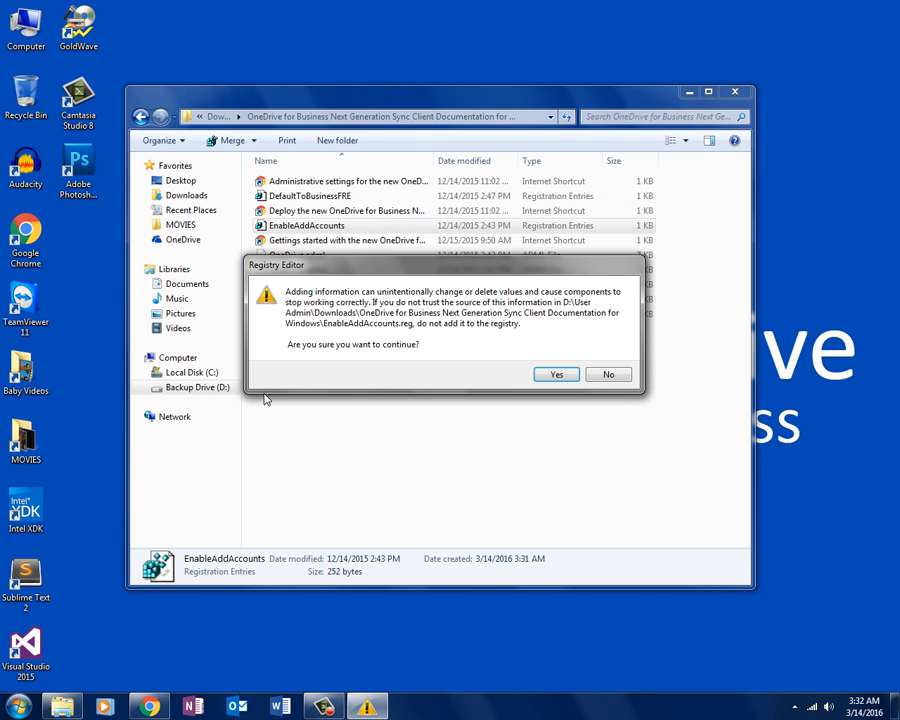
{"action": "mouse_move", "coordinate": [252, 398]}
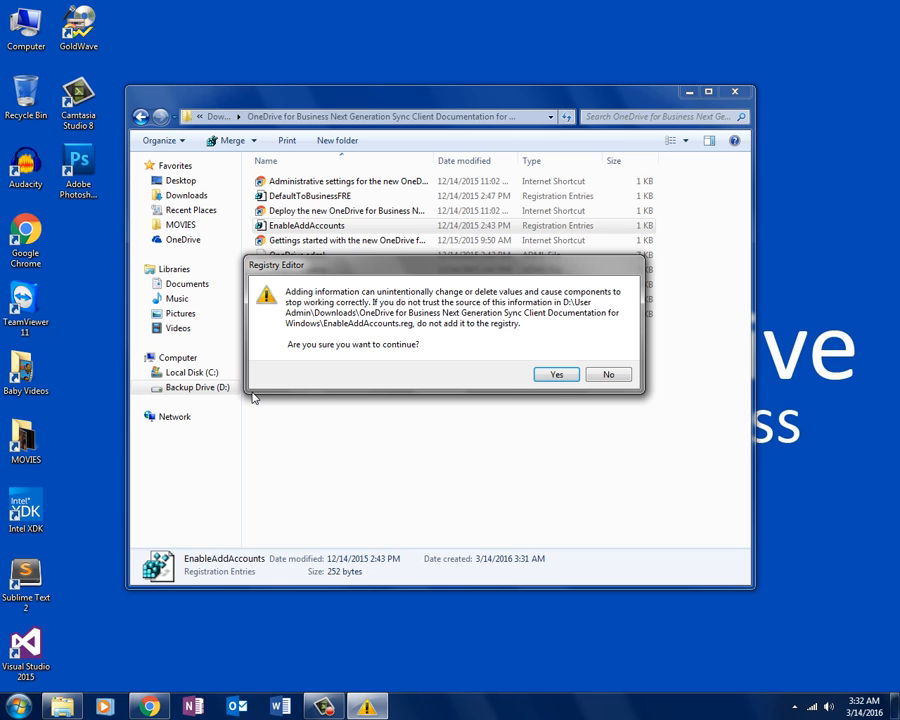
{"action": "left_click", "coordinate": [556, 374]}
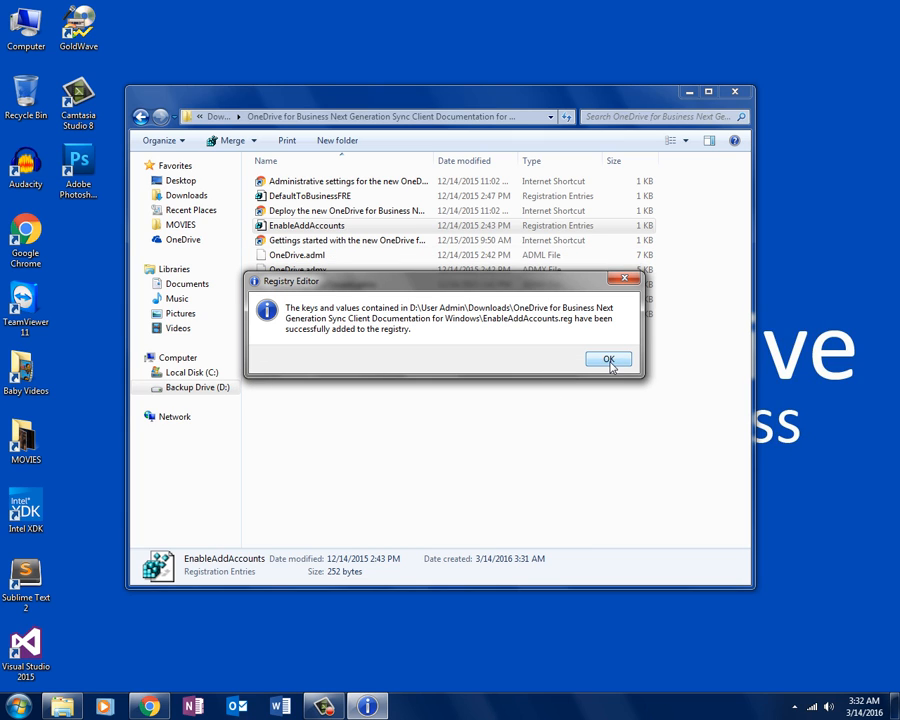
{"action": "left_click", "coordinate": [609, 359]}
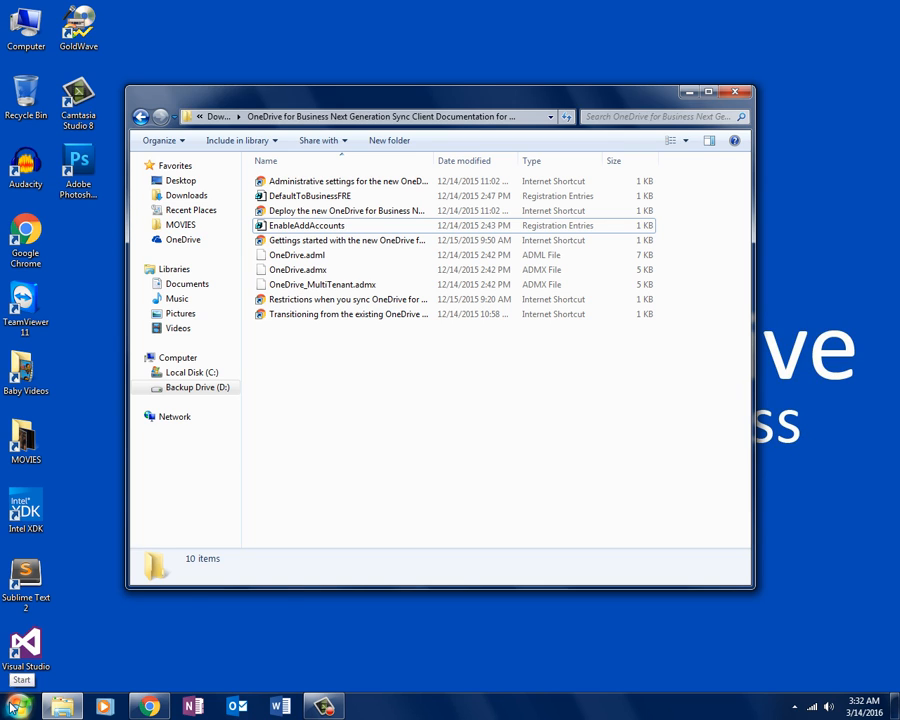
Search the Start menu for 'microsoft' to locate the Microsoft OneDrive program
{"action": "left_click", "coordinate": [17, 706]}
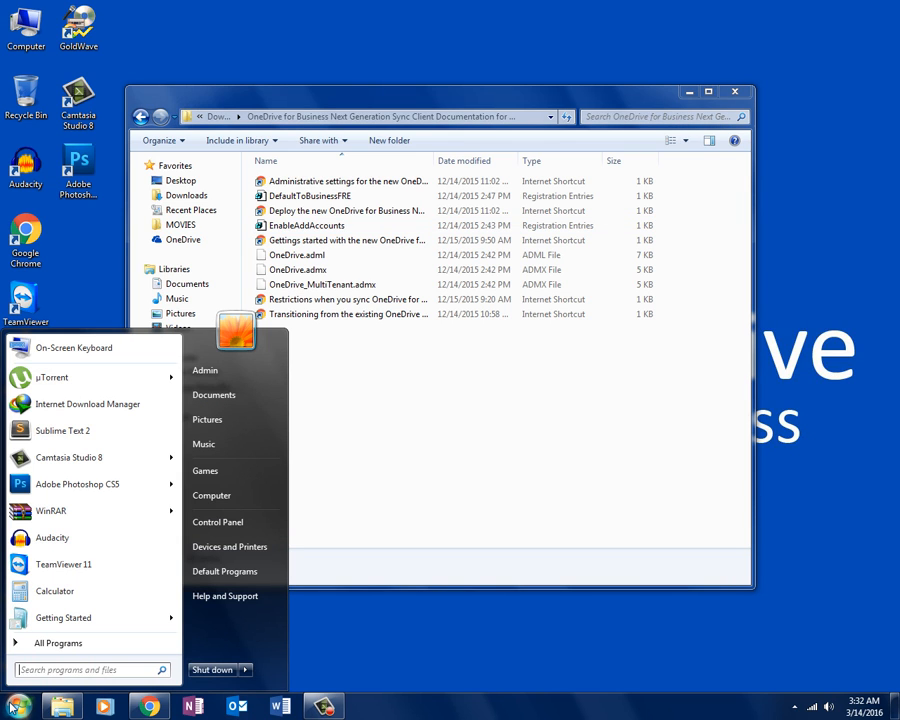
{"action": "type", "text": "microsoft onedrive"}
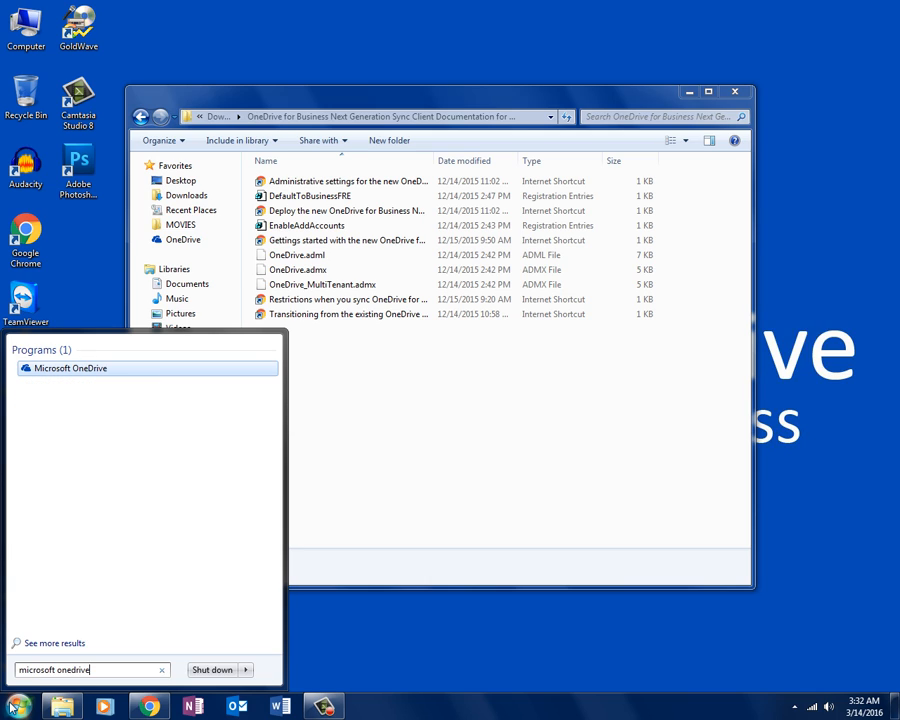
{"action": "mouse_move", "coordinate": [75, 368]}
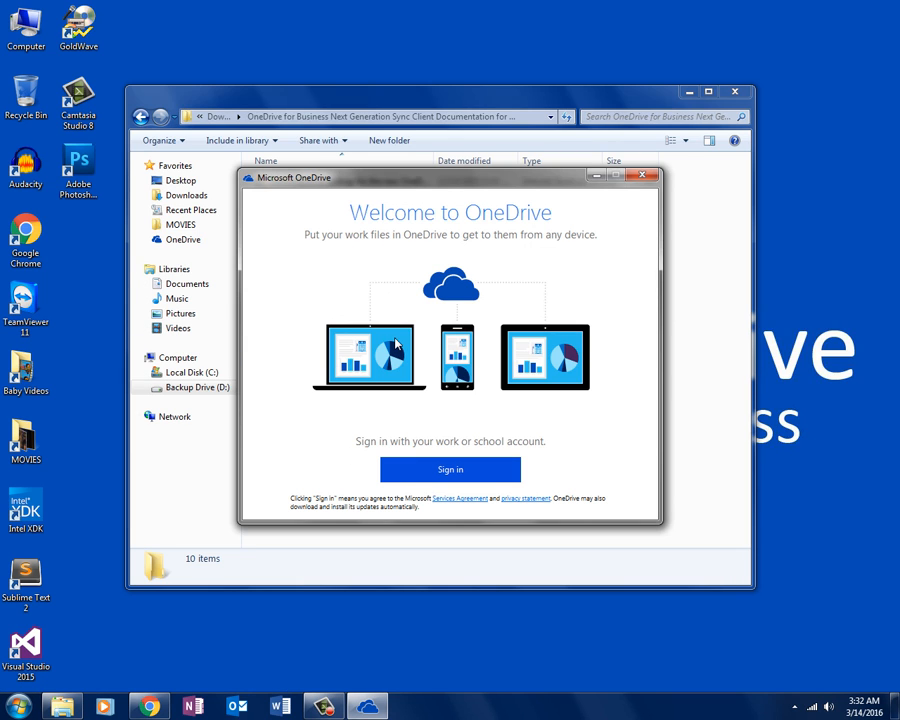
{"action": "mouse_move", "coordinate": [503, 406]}
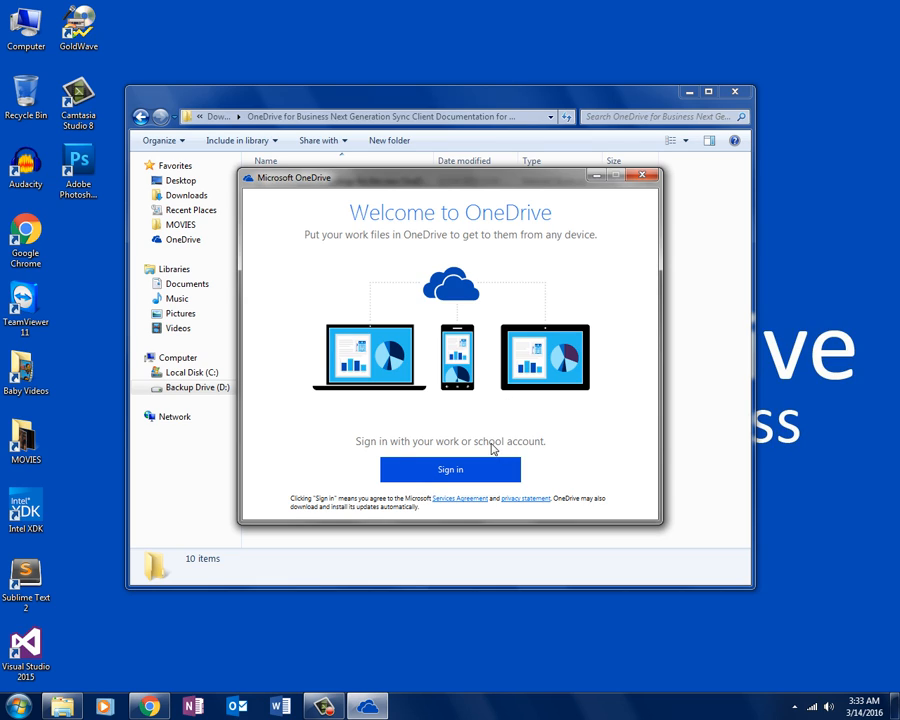
{"action": "mouse_move", "coordinate": [333, 438]}
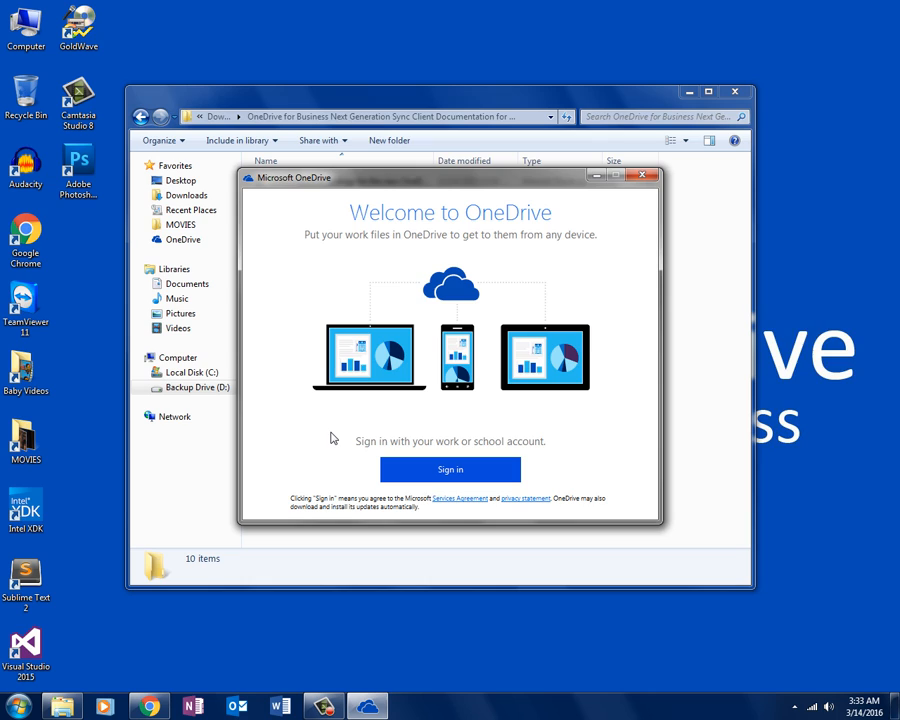
{"action": "mouse_move", "coordinate": [502, 448]}
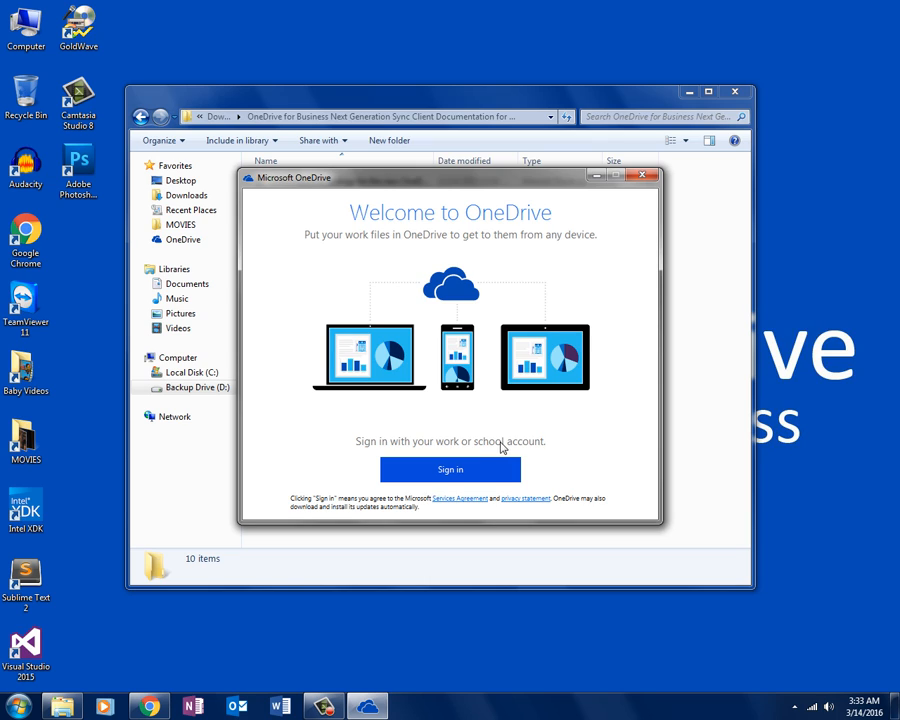
Sign in with the 'test@' Office 365 work email and password to reach the OneDrive folder screen
{"action": "left_click", "coordinate": [450, 469]}
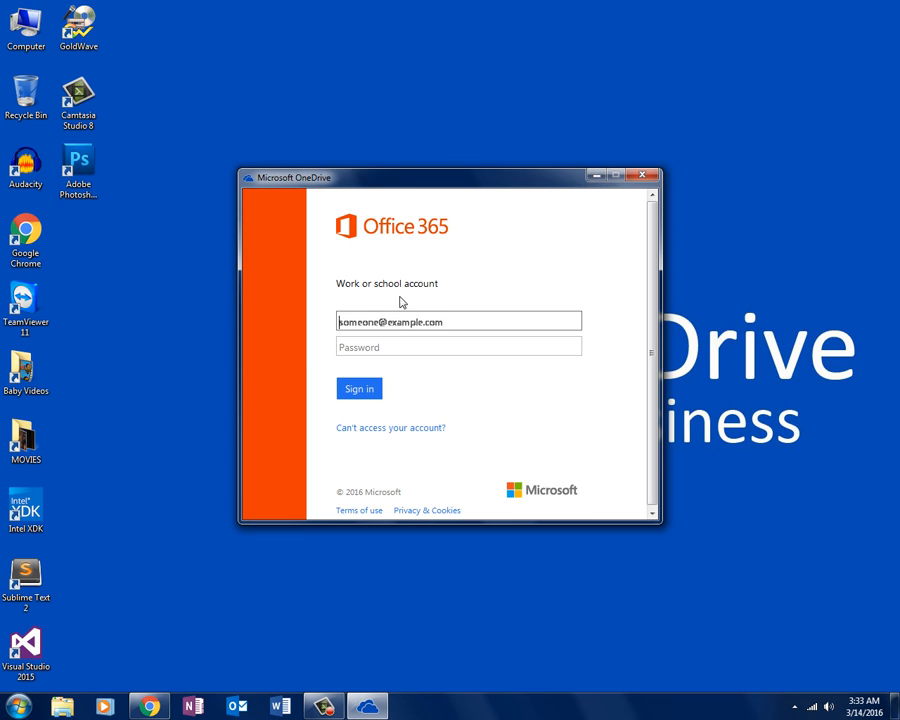
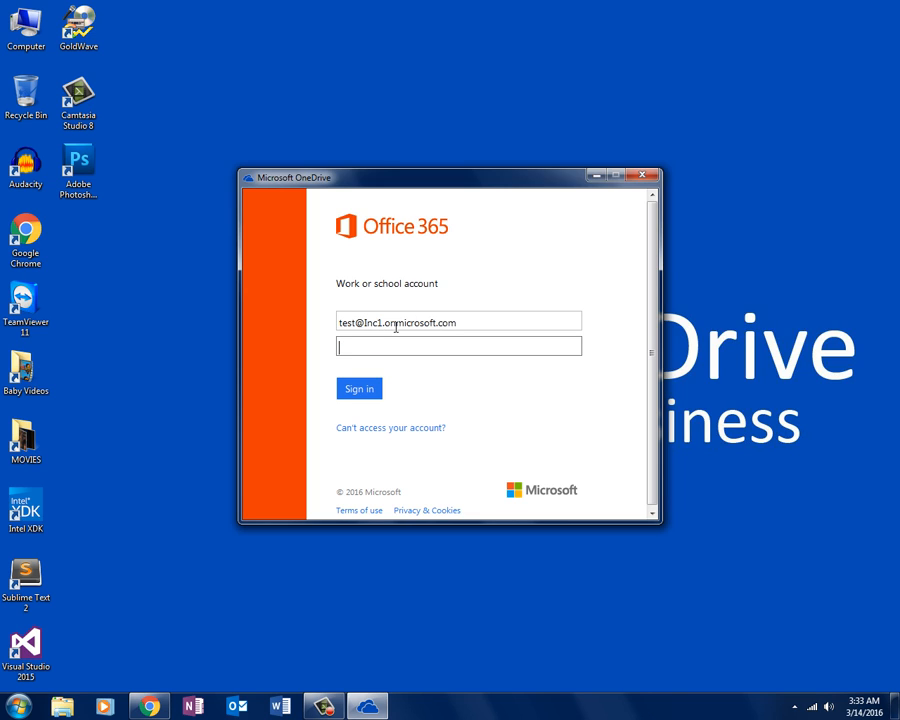
{"action": "type", "text": "password"}
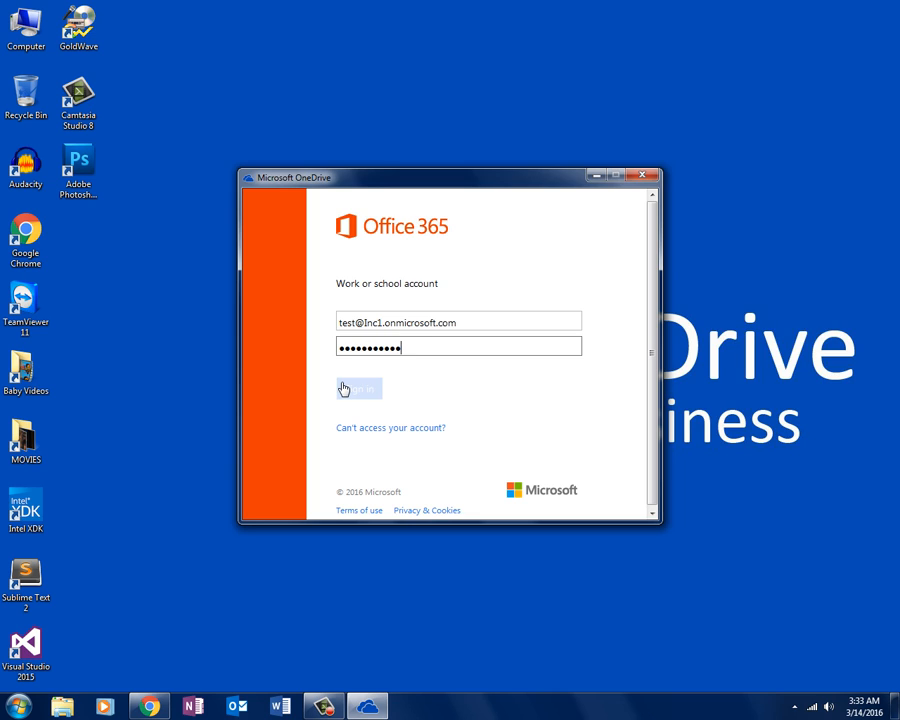
{"action": "left_click", "coordinate": [359, 388]}
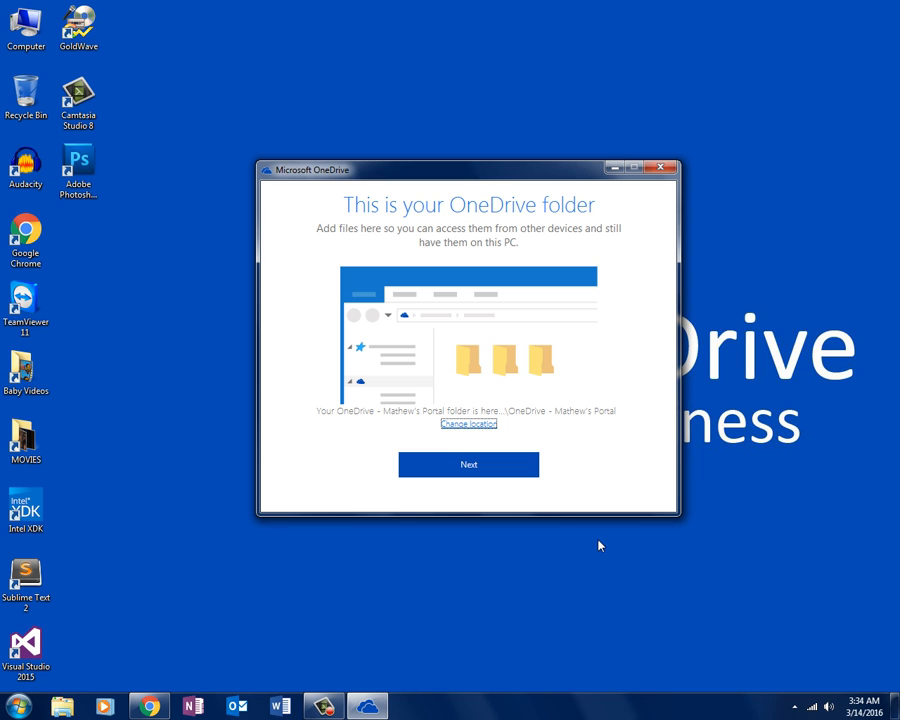
{"action": "mouse_move", "coordinate": [455, 291]}
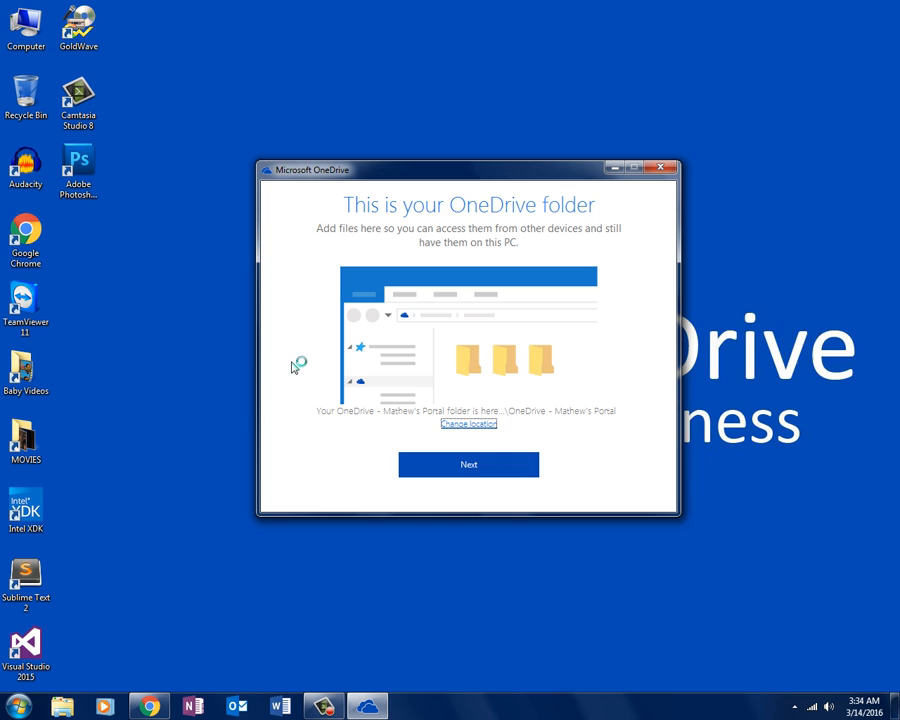
{"action": "mouse_move", "coordinate": [563, 425]}
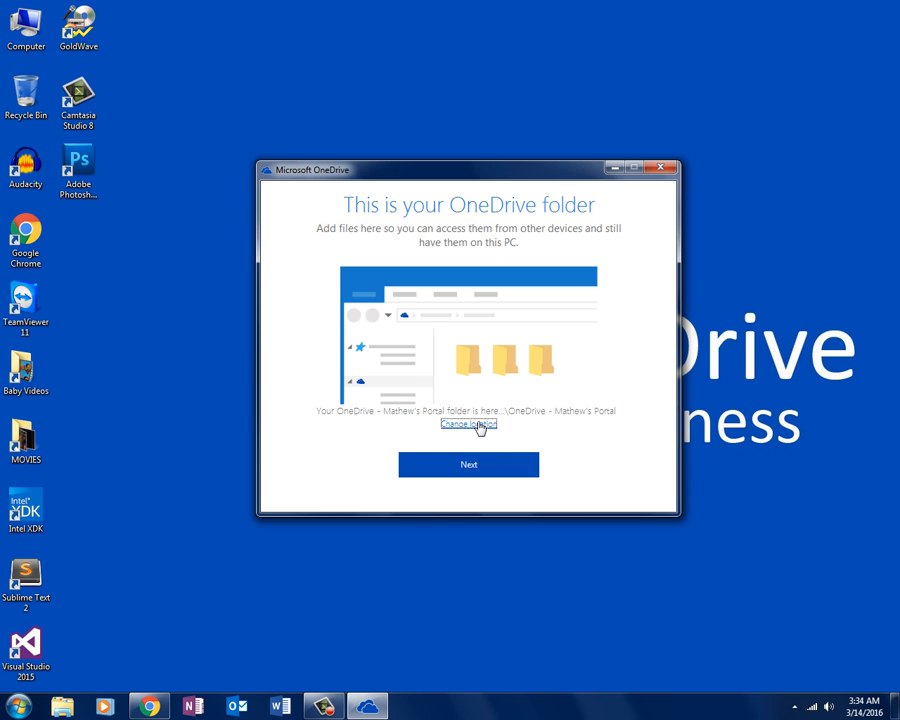
Browse Explorer to C:\Users\Admin to view the existing OneDrive folder
{"action": "left_click", "coordinate": [468, 423]}
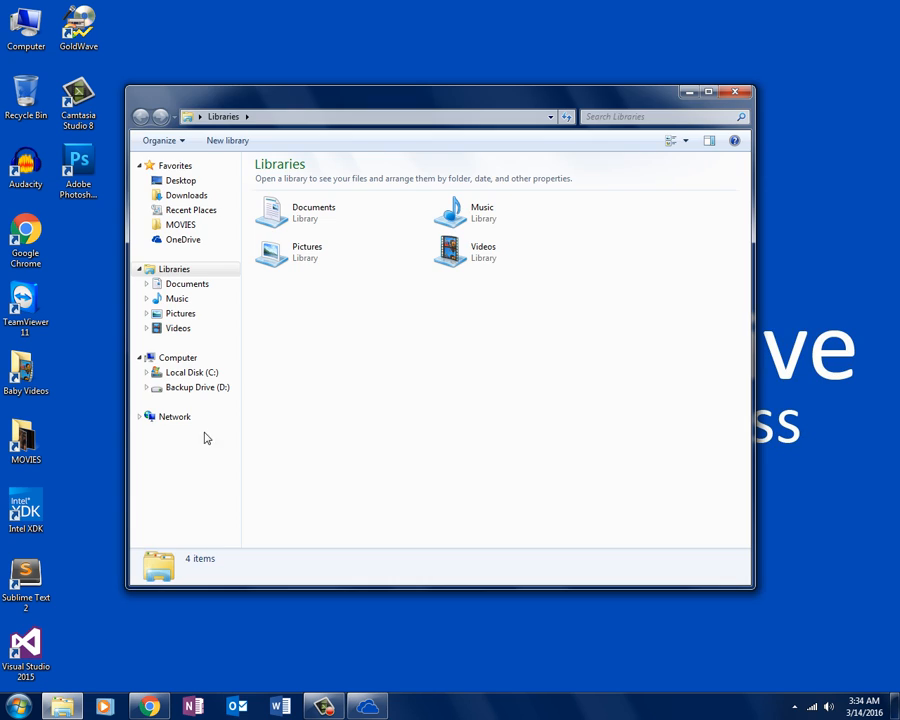
{"action": "left_click", "coordinate": [189, 372]}
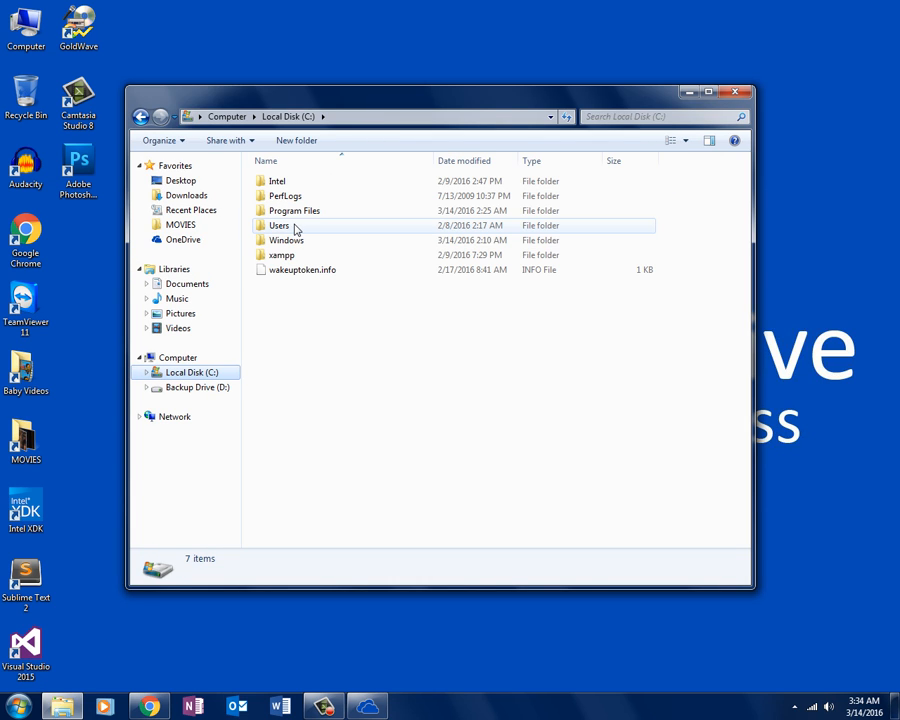
{"action": "double_click", "coordinate": [279, 225]}
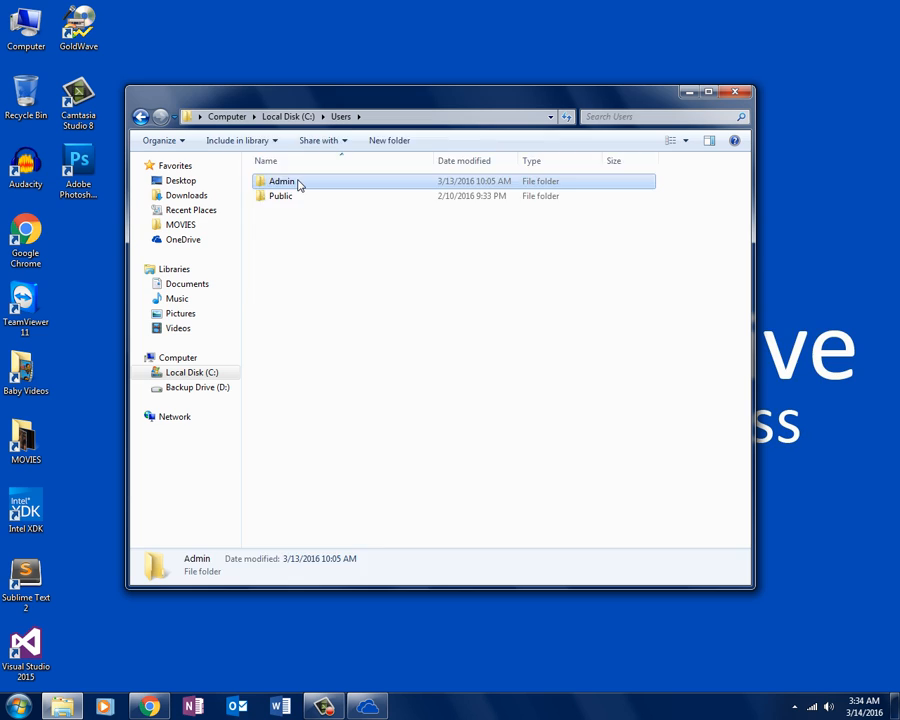
{"action": "double_click", "coordinate": [282, 181]}
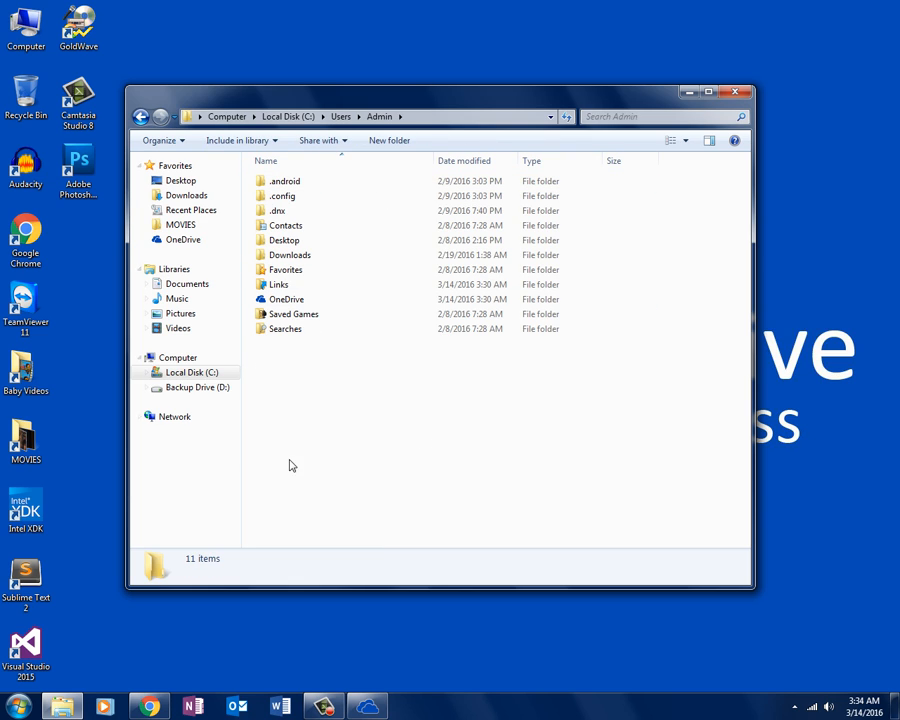
{"action": "left_click", "coordinate": [285, 328]}
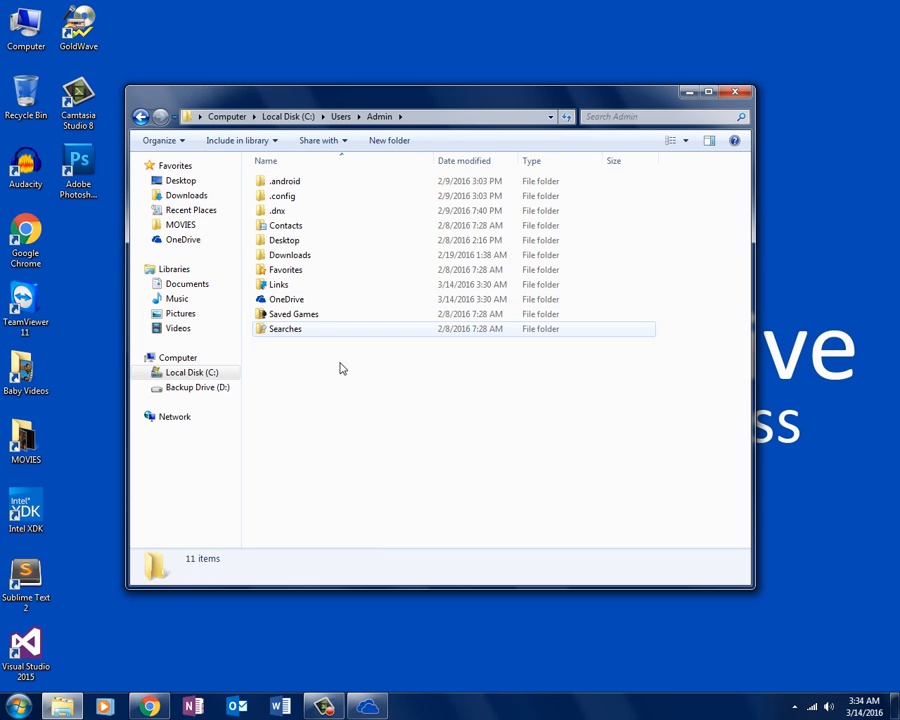
{"action": "mouse_move", "coordinate": [340, 401]}
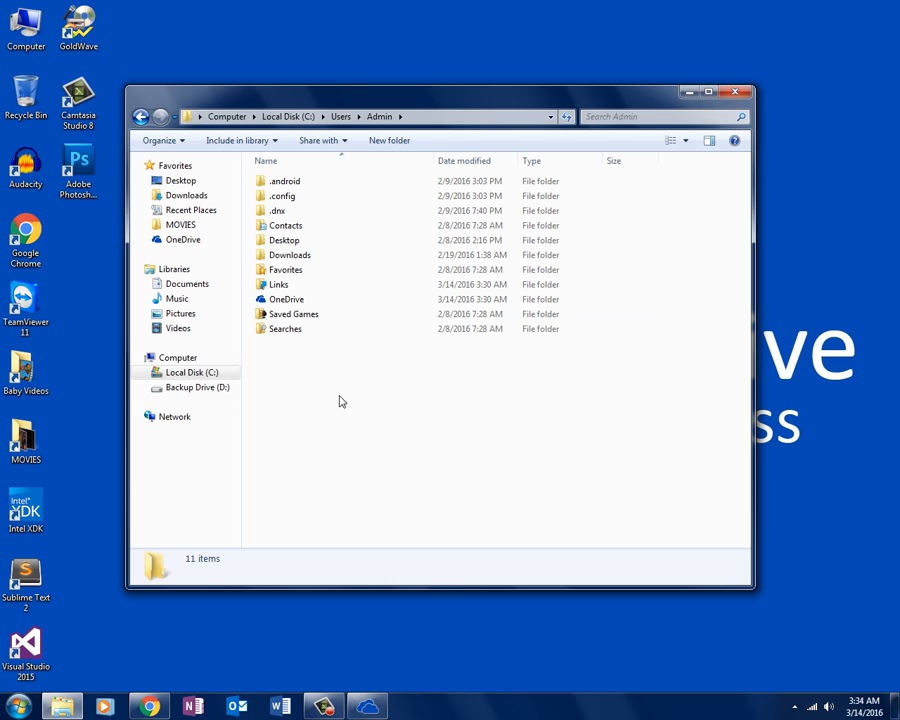
Browse Local Disk (C:) and Documents as new locations, then cancel to keep OneDrive - Mathew's Portal
{"action": "left_click", "coordinate": [286, 328]}
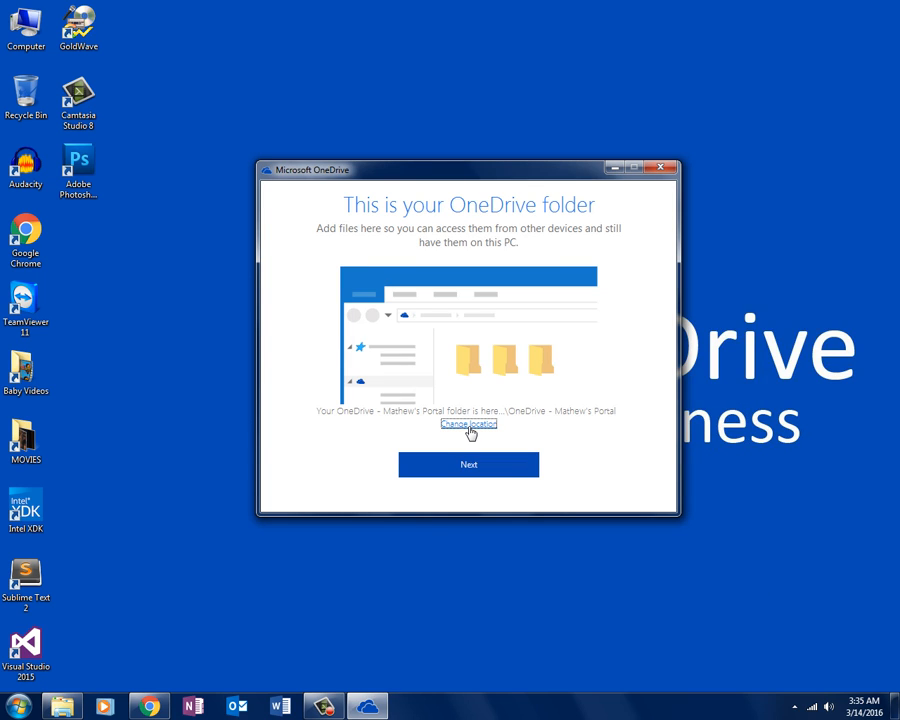
{"action": "left_click", "coordinate": [468, 423]}
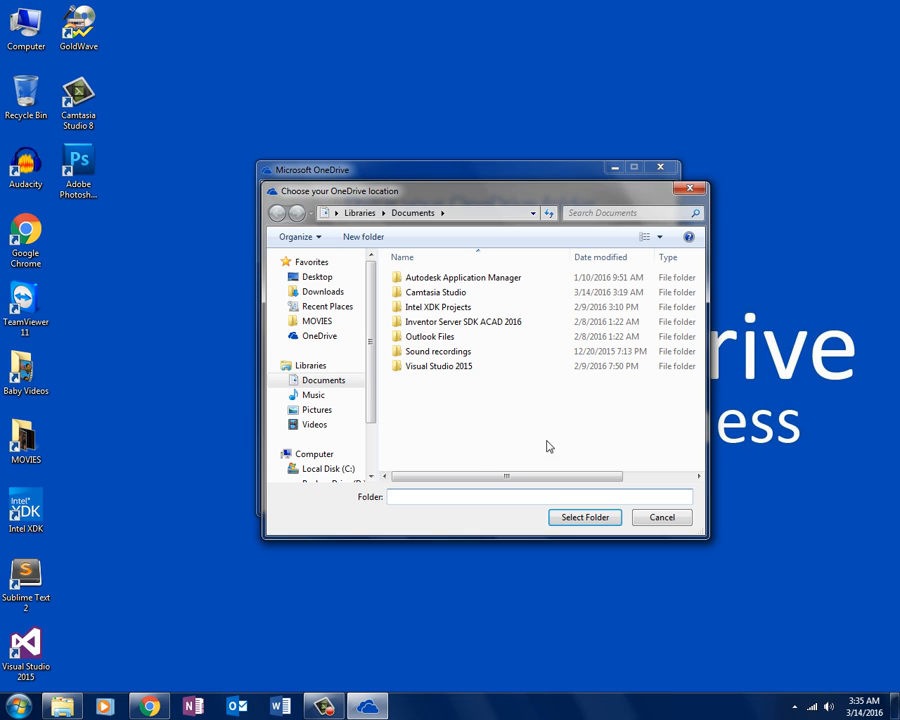
{"action": "scroll", "scroll_direction": "down", "scroll_amount": 3}
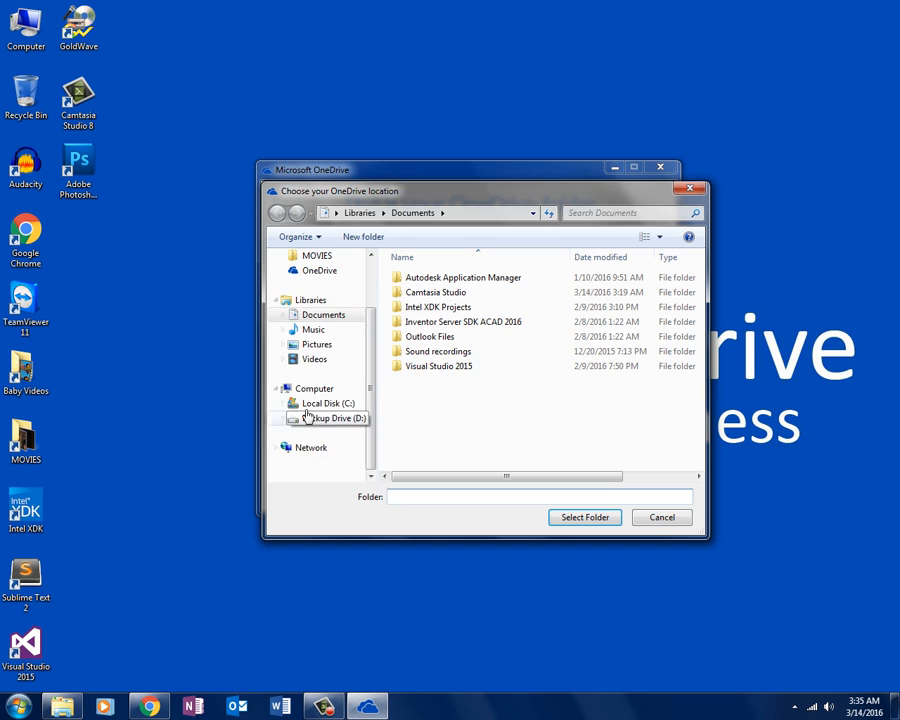
{"action": "left_click", "coordinate": [326, 403]}
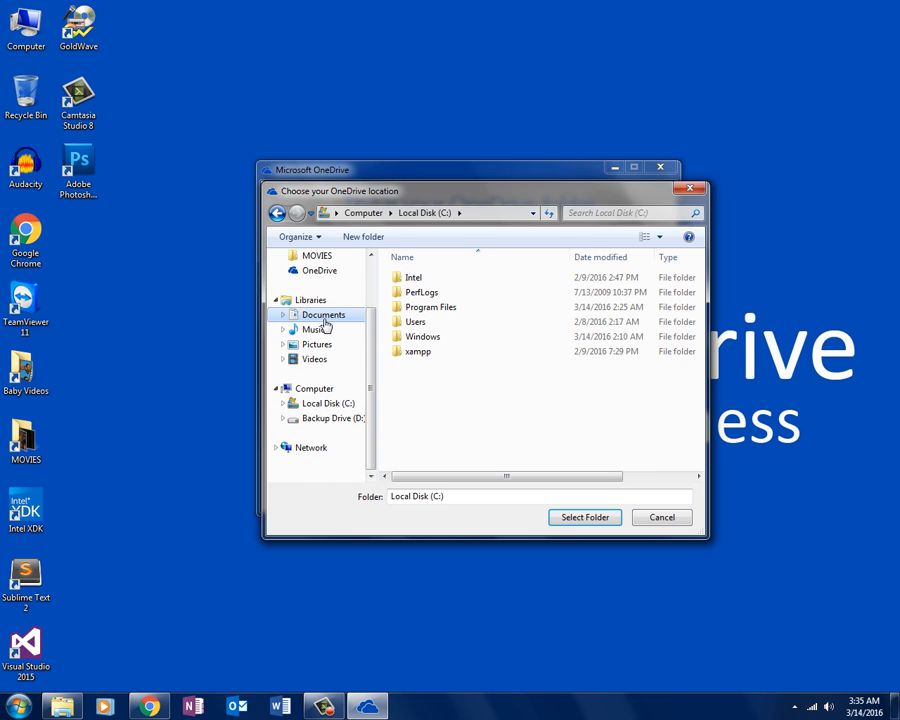
{"action": "left_click", "coordinate": [323, 314]}
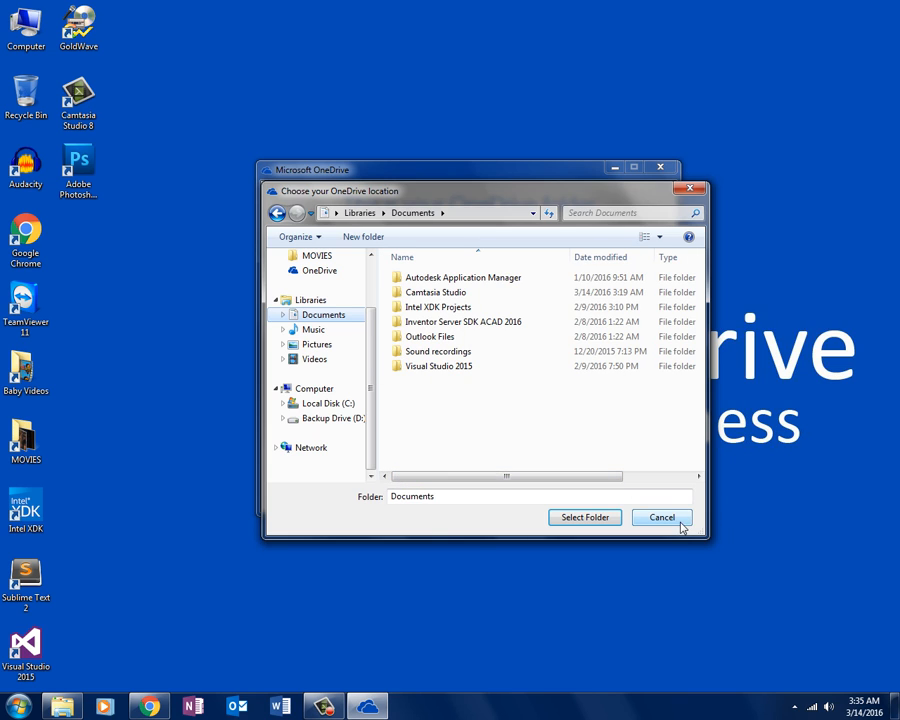
{"action": "left_click", "coordinate": [585, 517]}
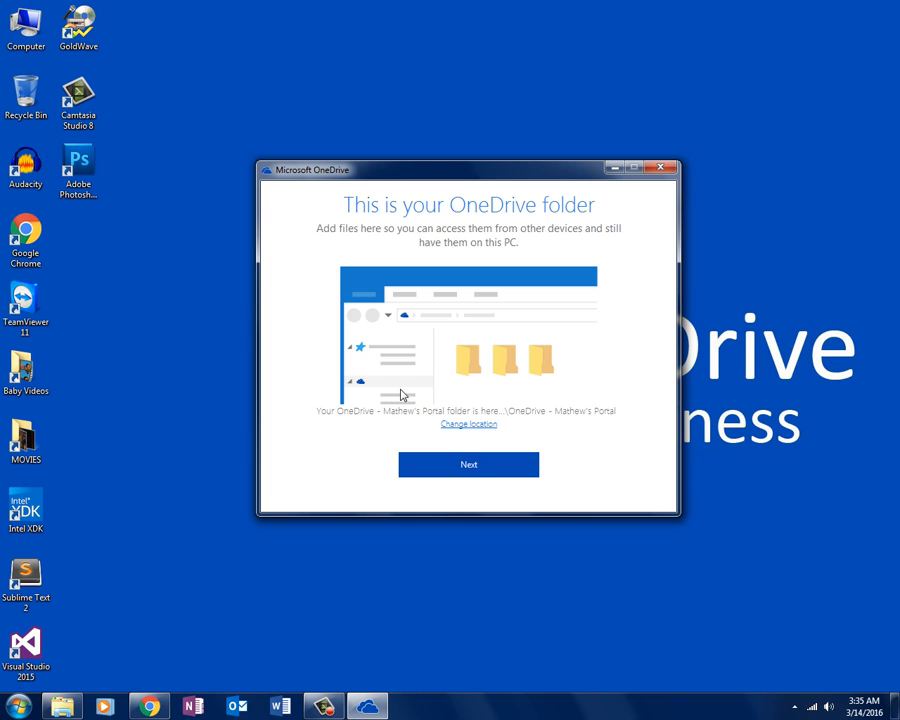
Keep all six folders (15.9 MB) selected for sync and finish setup
{"action": "left_click", "coordinate": [468, 464]}
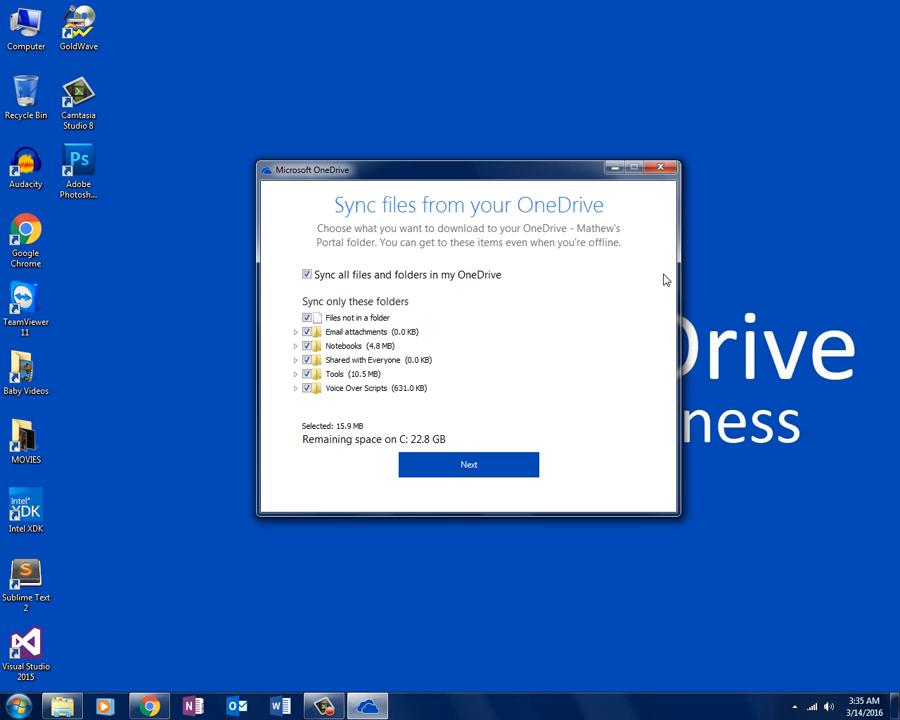
{"action": "mouse_move", "coordinate": [325, 418]}
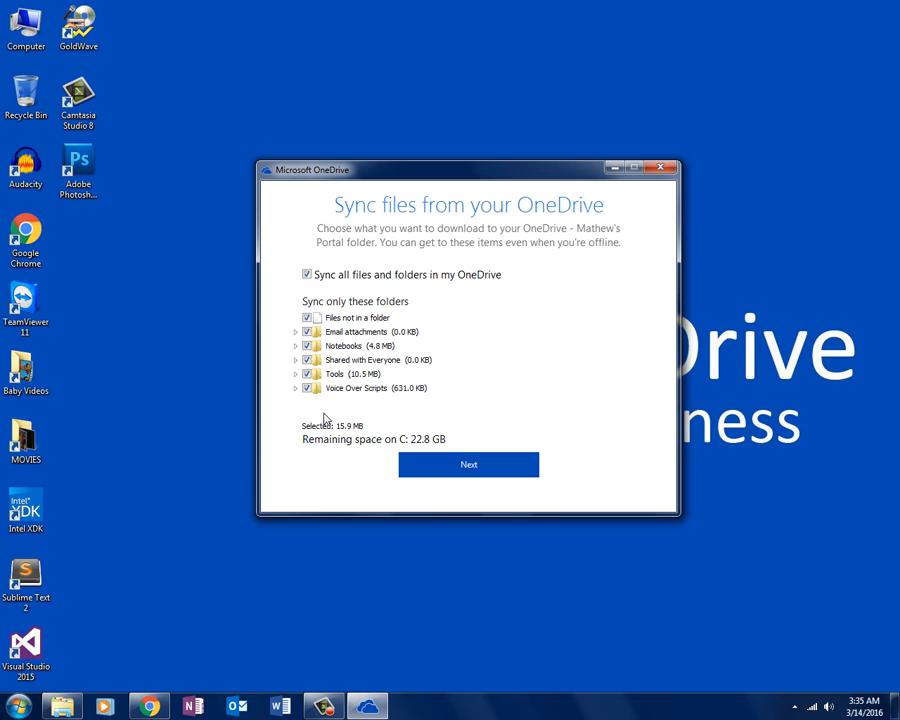
{"action": "mouse_move", "coordinate": [313, 419]}
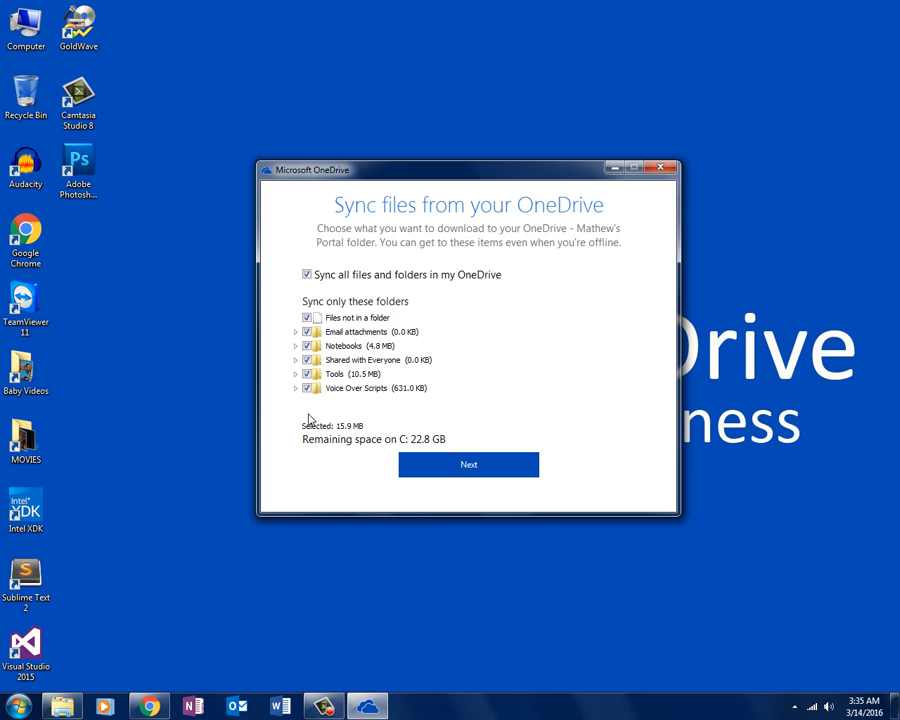
{"action": "mouse_move", "coordinate": [296, 420]}
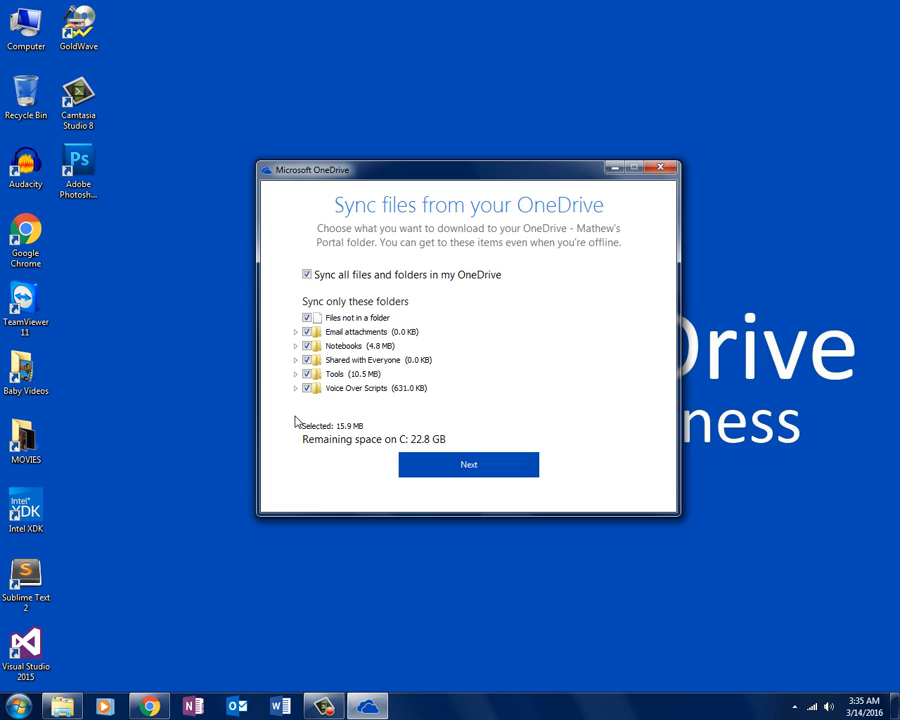
{"action": "mouse_move", "coordinate": [303, 418]}
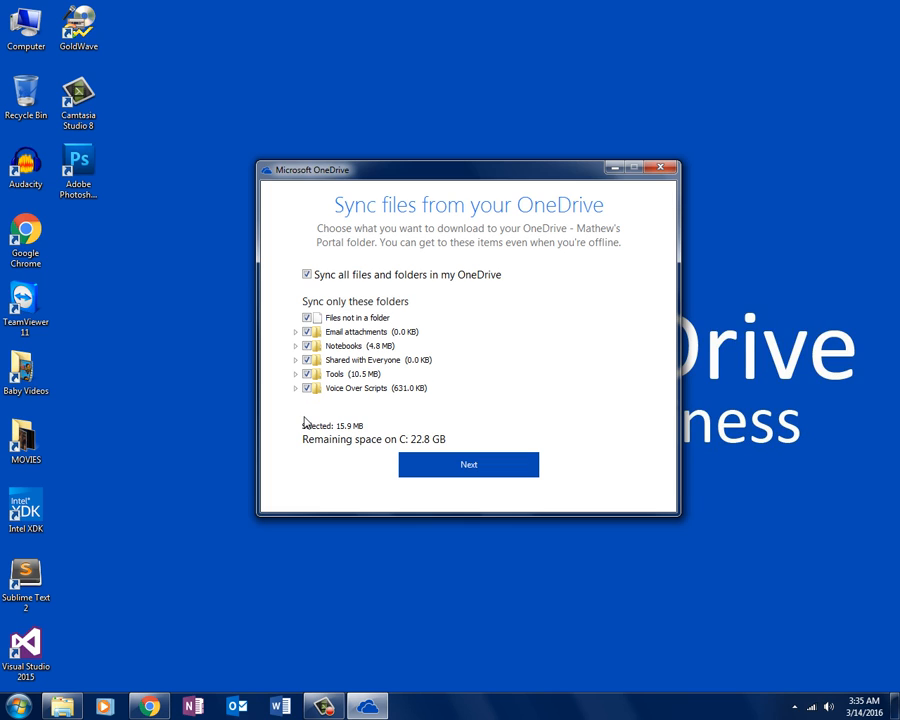
{"action": "left_click", "coordinate": [307, 274]}
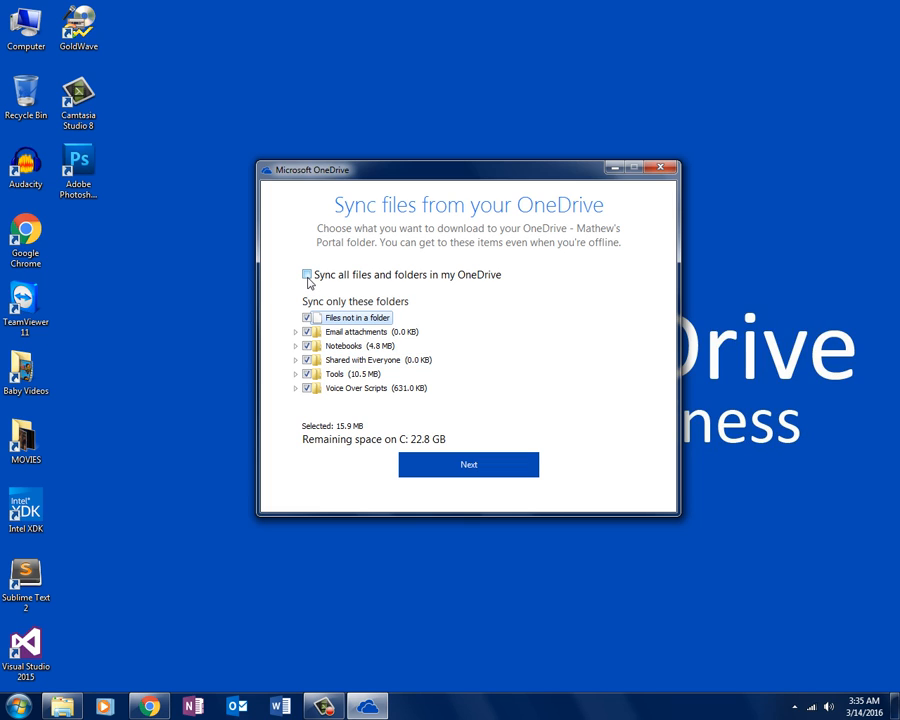
{"action": "left_click", "coordinate": [307, 274]}
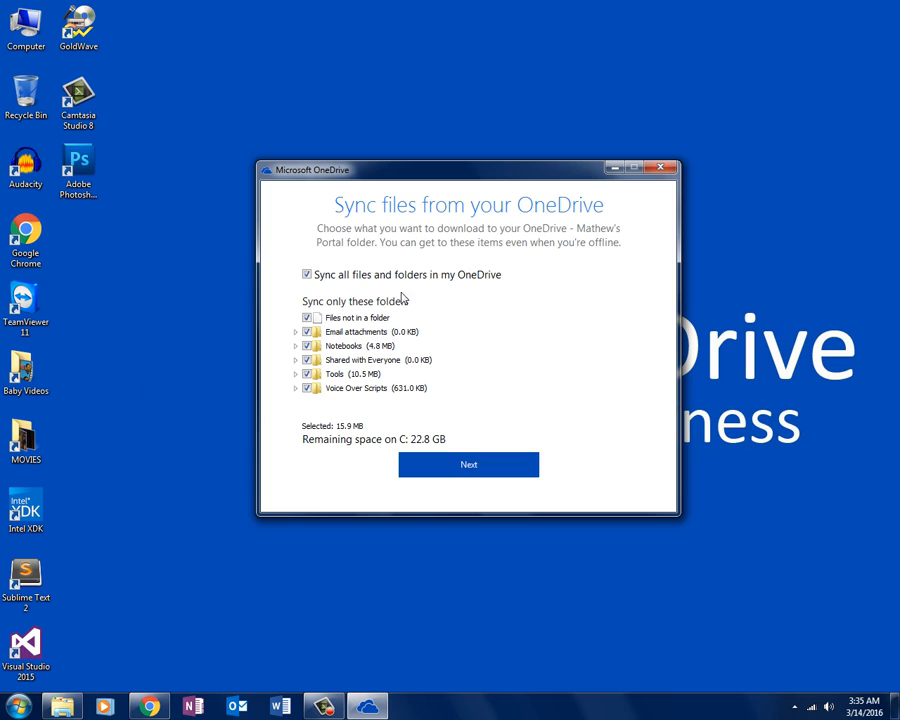
{"action": "left_click", "coordinate": [468, 464]}
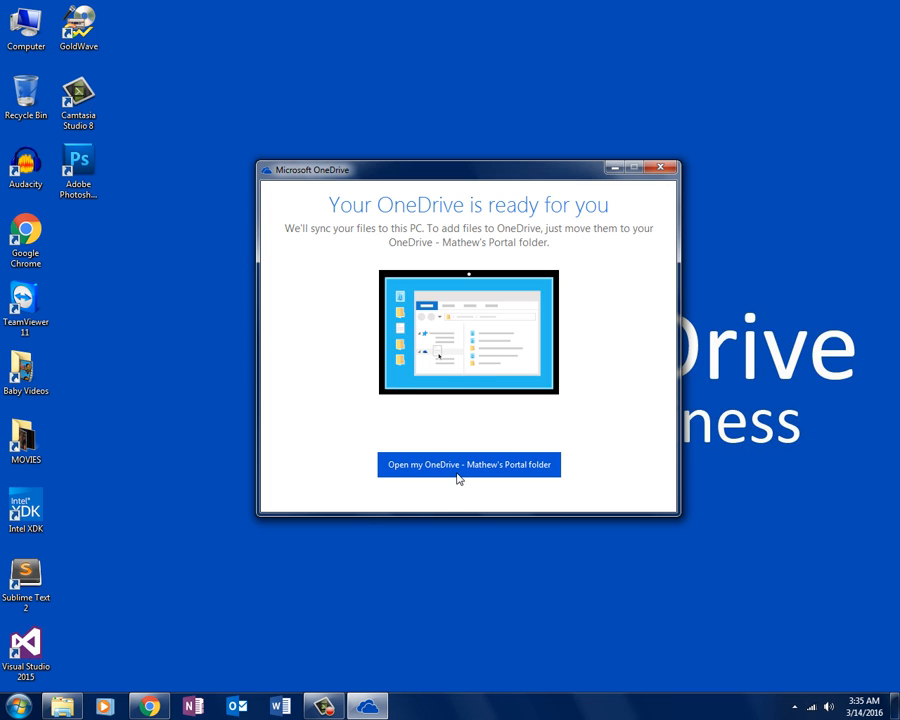
Open OneDrive - Mathew's Portal, check the empty OneDrive - Personal, then return to the business folder
{"action": "left_click", "coordinate": [468, 464]}
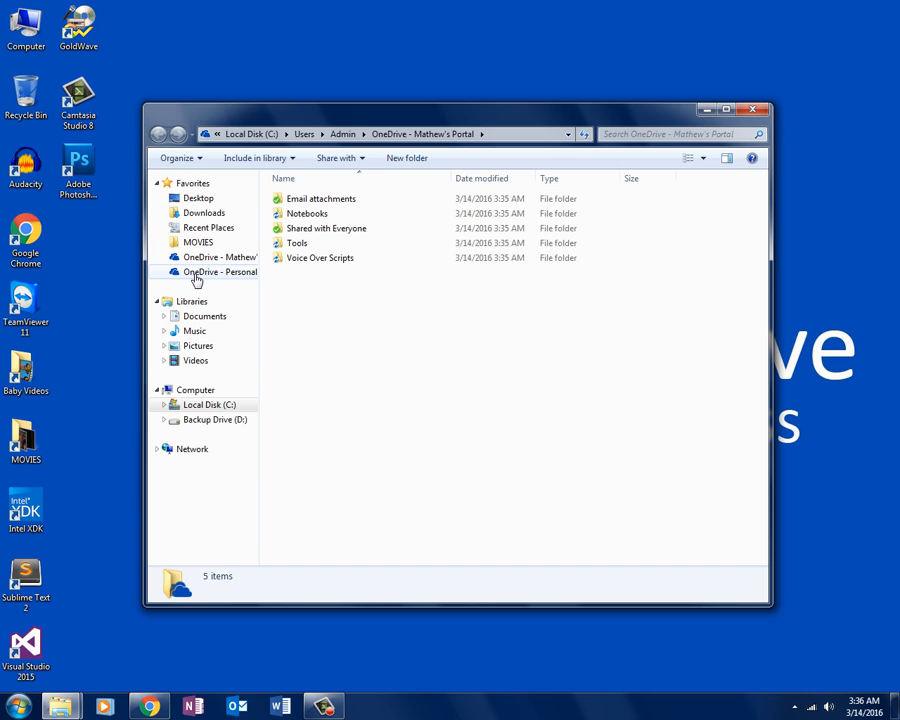
{"action": "left_click", "coordinate": [221, 257]}
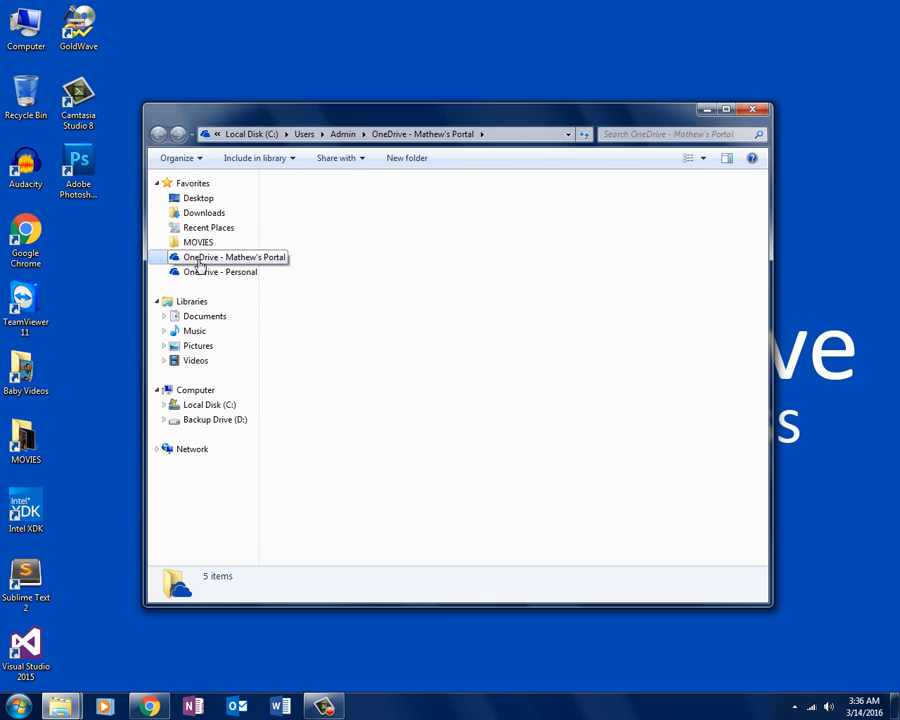
{"action": "left_click", "coordinate": [234, 257]}
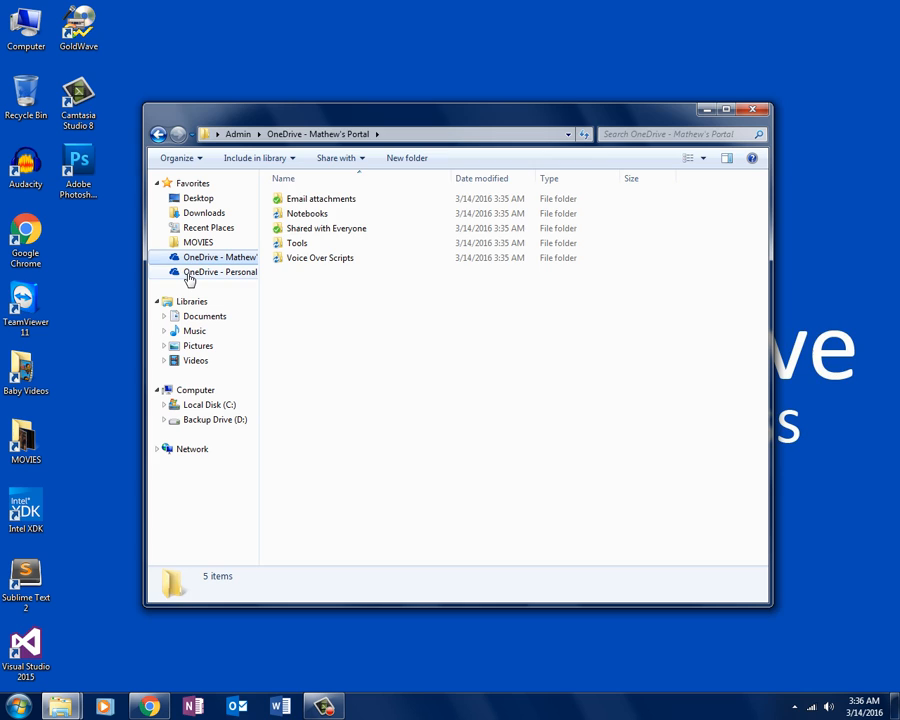
{"action": "left_click", "coordinate": [218, 271]}
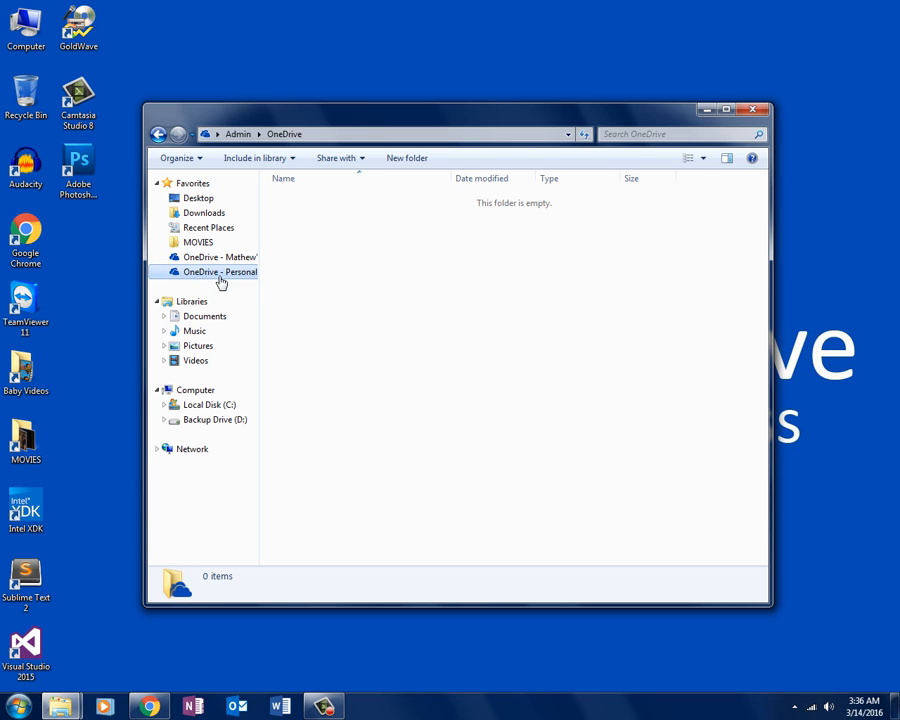
{"action": "mouse_move", "coordinate": [215, 257]}
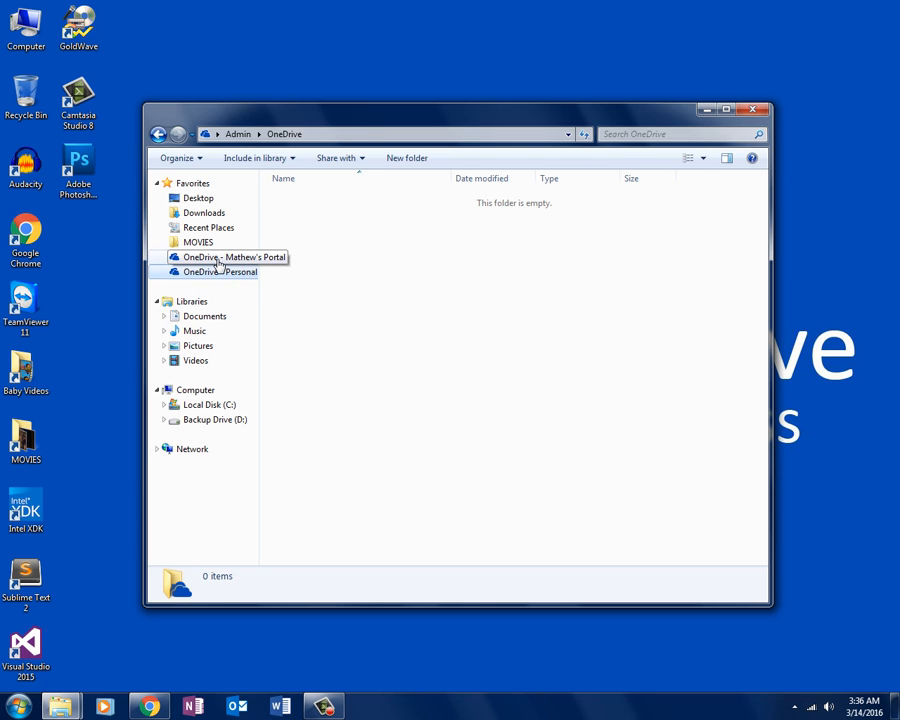
{"action": "left_click", "coordinate": [222, 257]}
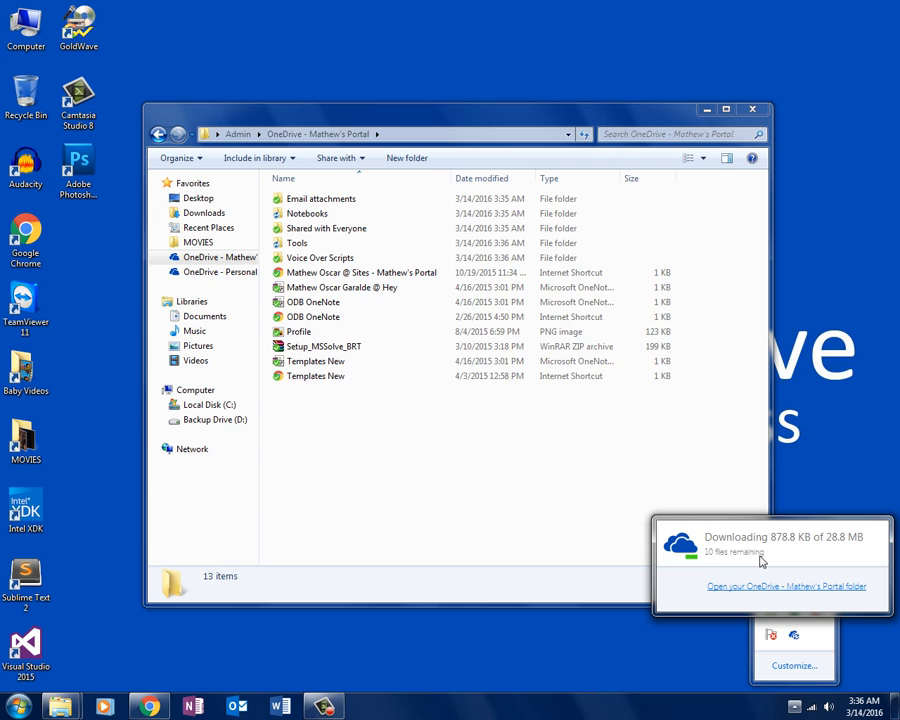
{"action": "mouse_move", "coordinate": [845, 562]}
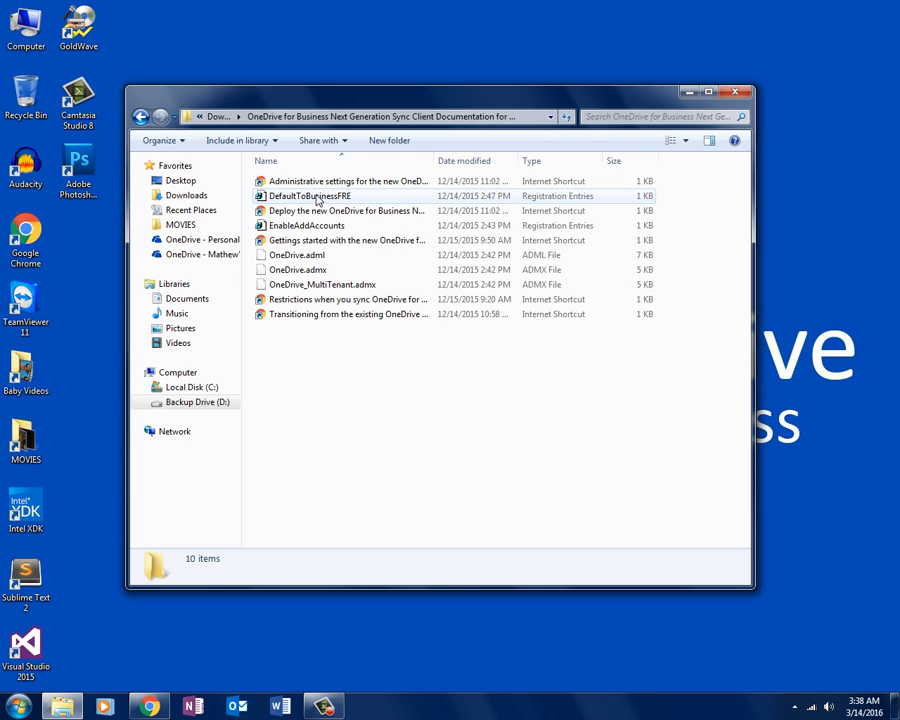
{"action": "mouse_move", "coordinate": [310, 195]}
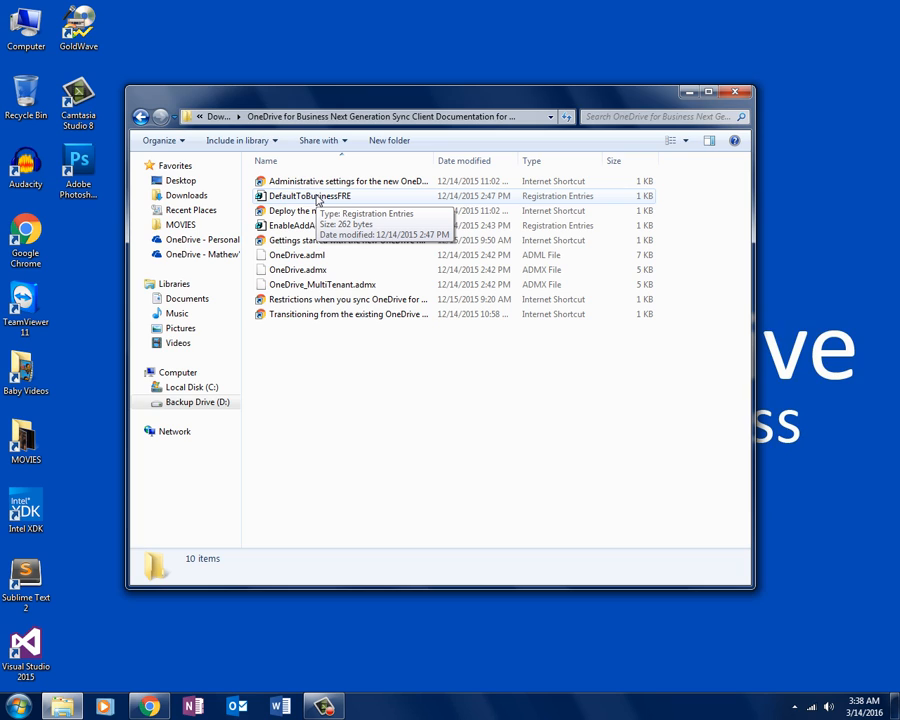
{"action": "mouse_move", "coordinate": [790, 678]}
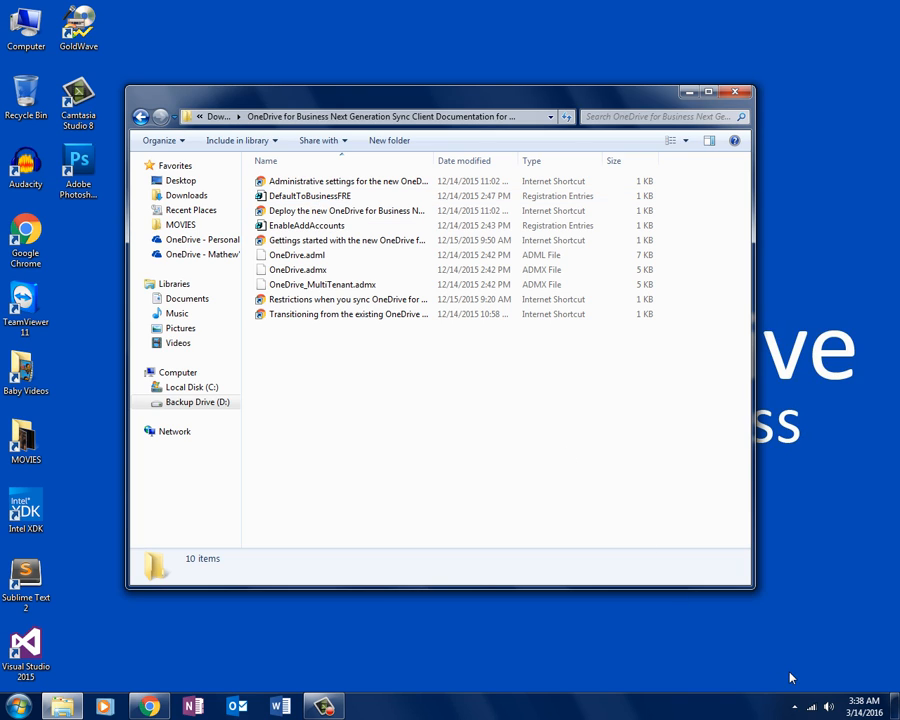
Expand the system tray's hidden icons to reach the OneDrive icon
{"action": "left_click", "coordinate": [794, 706]}
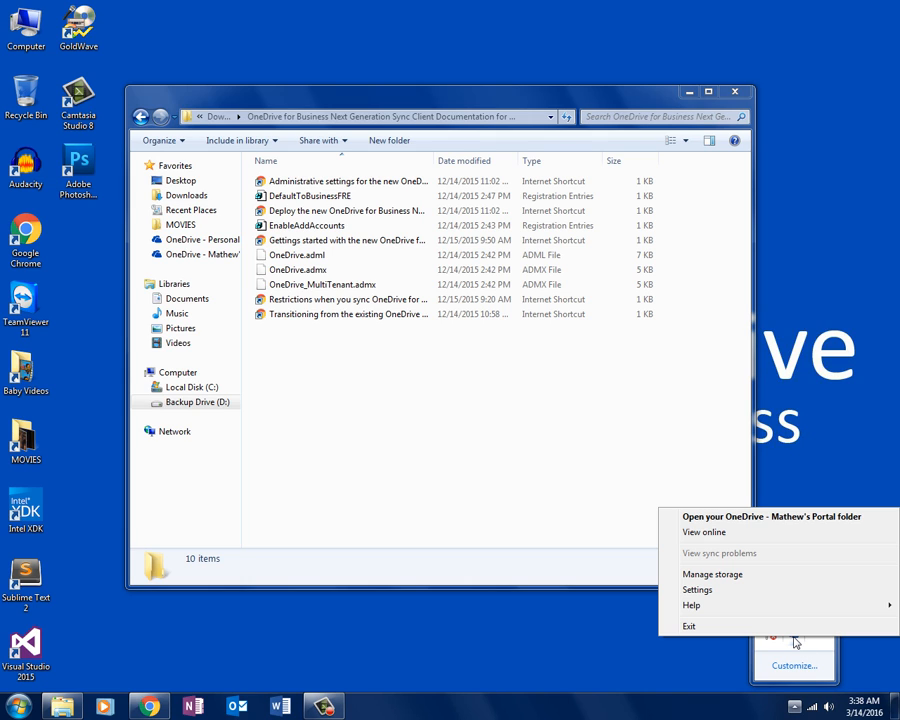
Choose Settings from the OneDrive tray menu to show the Account tab for Mathew's Portal
{"action": "left_click", "coordinate": [704, 589]}
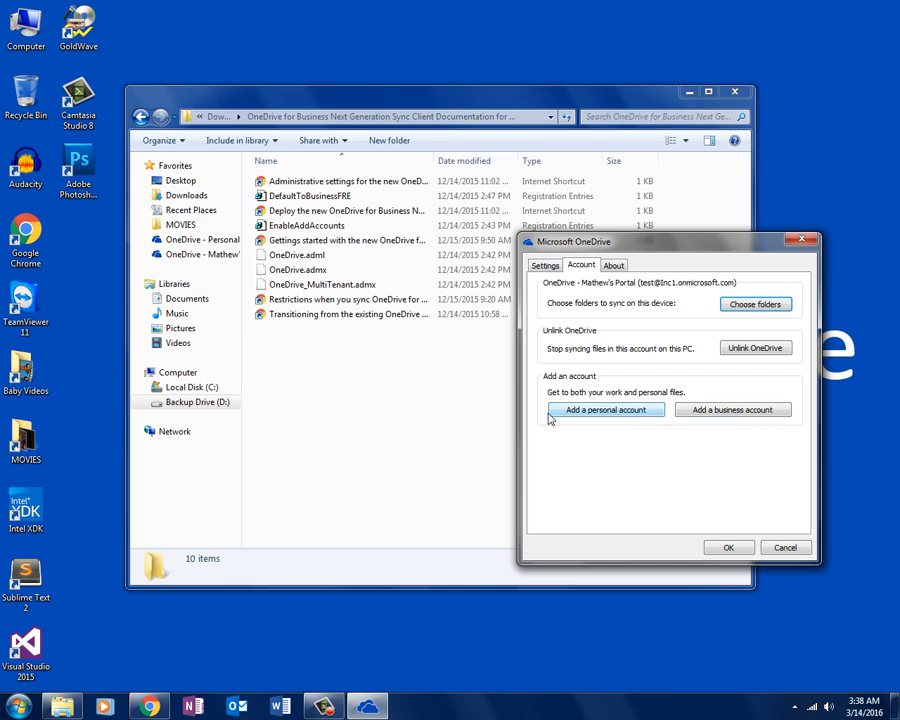
{"action": "mouse_move", "coordinate": [696, 451]}
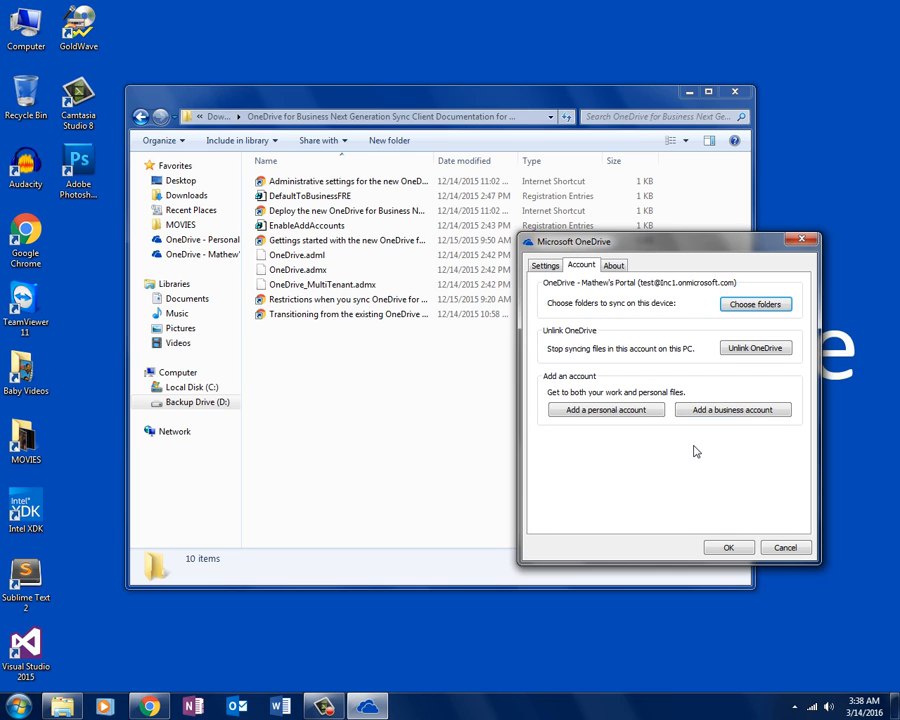
{"action": "mouse_move", "coordinate": [779, 429]}
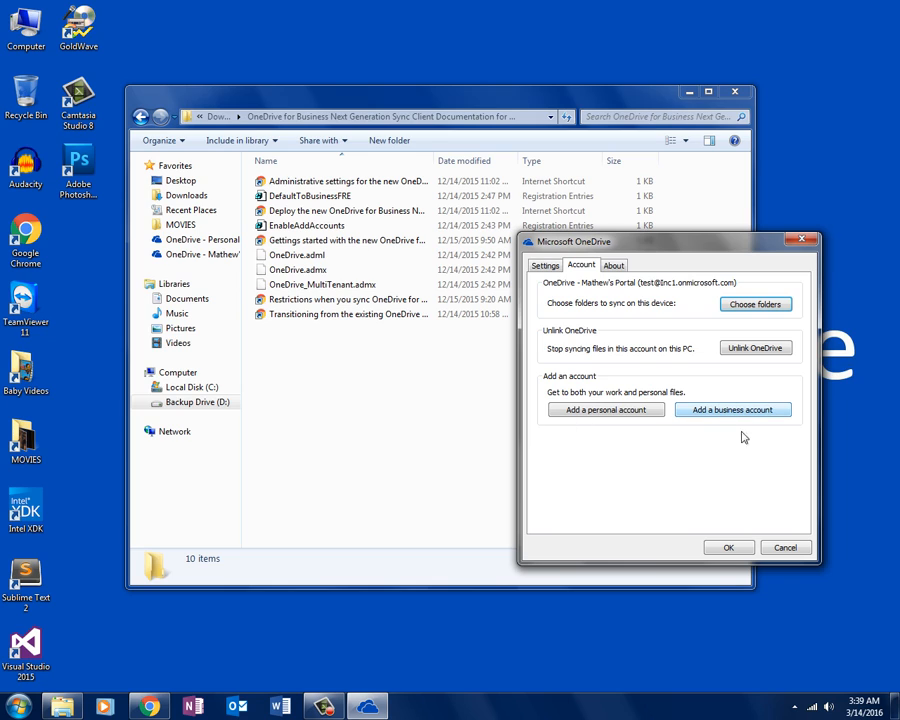
{"action": "mouse_move", "coordinate": [639, 453]}
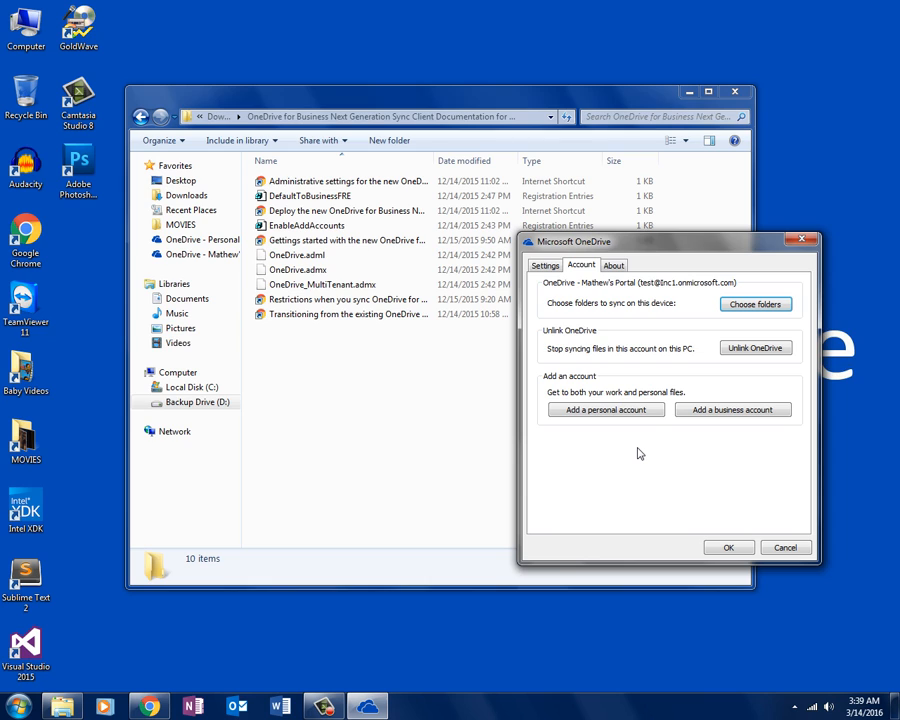
{"action": "mouse_move", "coordinate": [738, 448]}
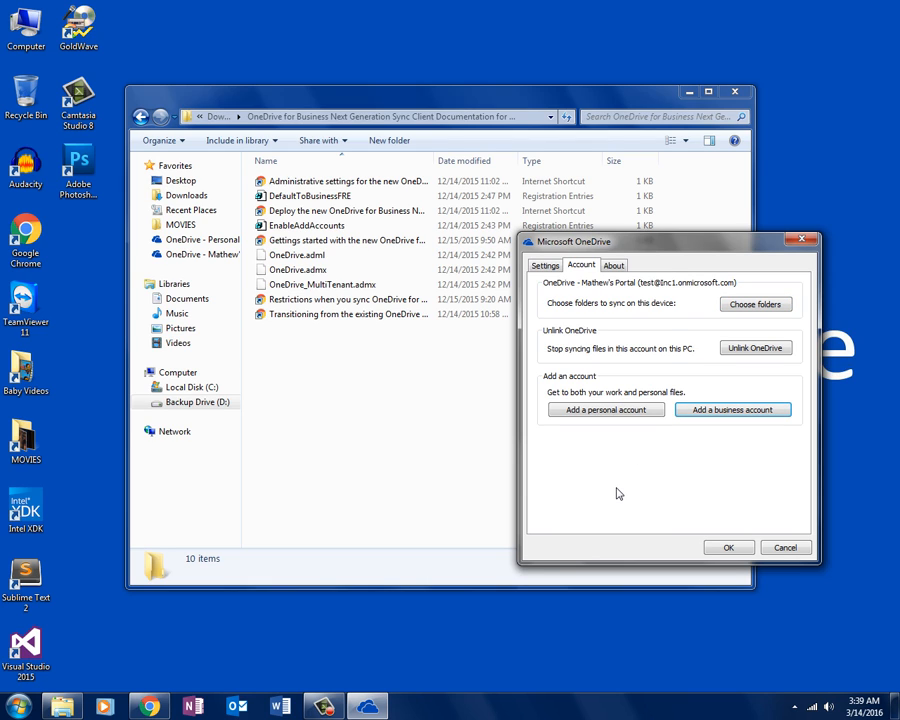
Start adding a business account, then dismiss the Welcome to OneDrive sign-in window
{"action": "left_click", "coordinate": [732, 409]}
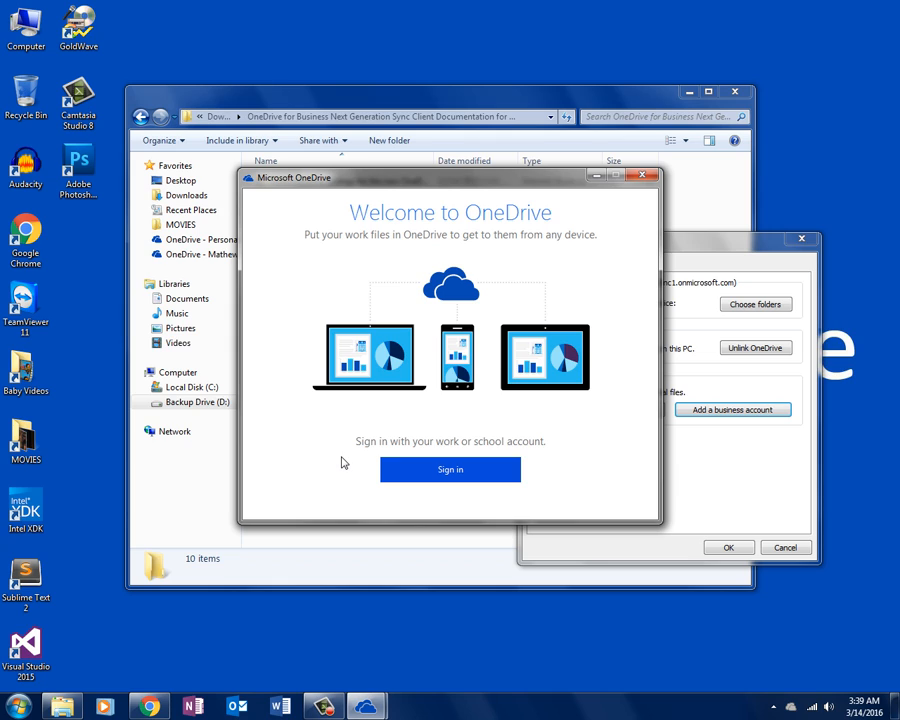
{"action": "mouse_move", "coordinate": [450, 450]}
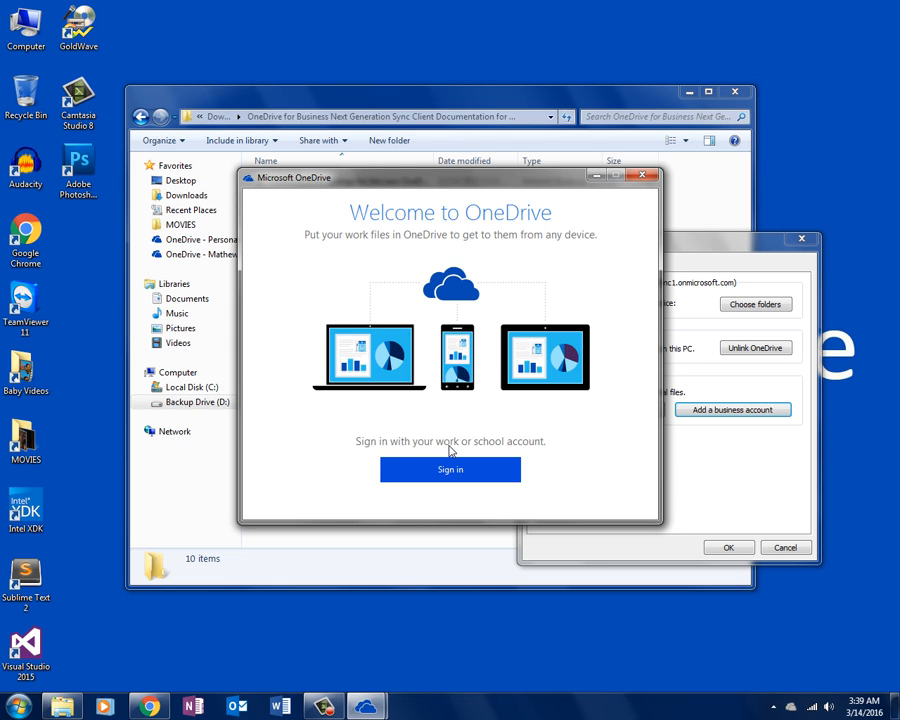
{"action": "mouse_move", "coordinate": [548, 457]}
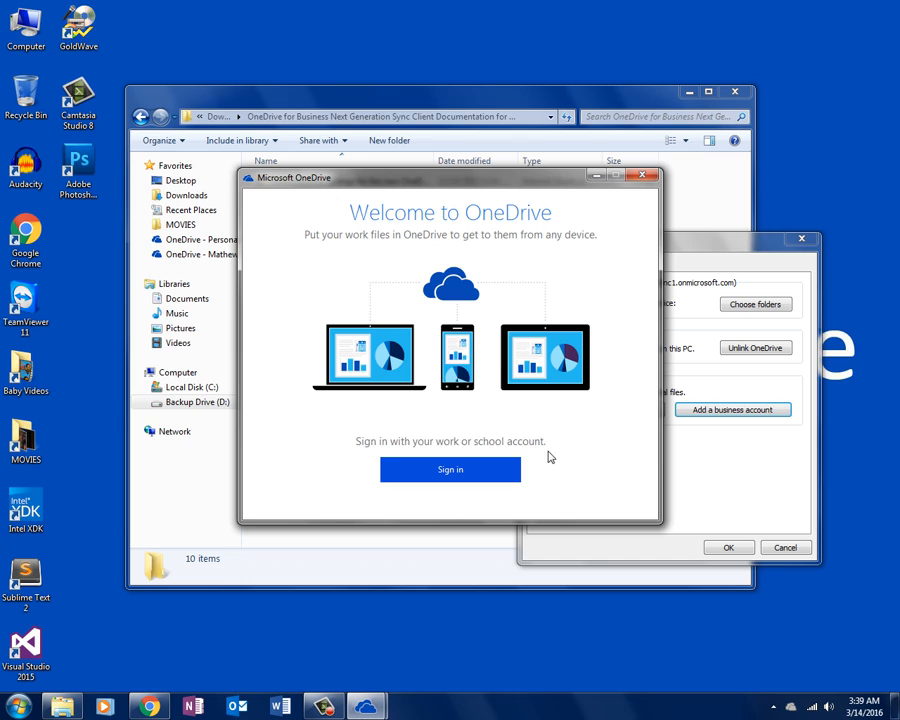
{"action": "mouse_move", "coordinate": [572, 448]}
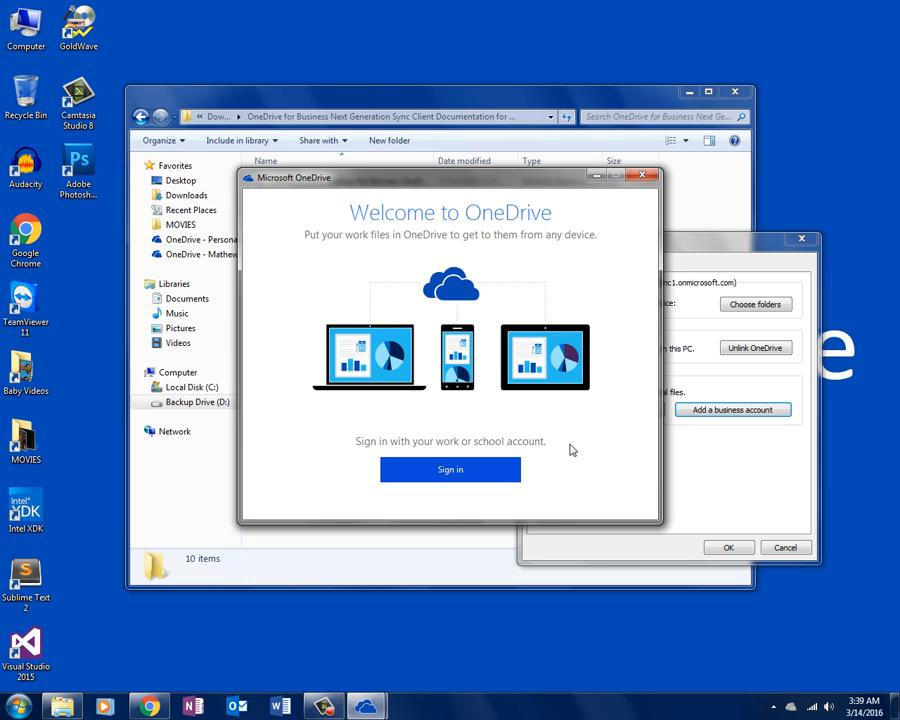
{"action": "mouse_move", "coordinate": [668, 211]}
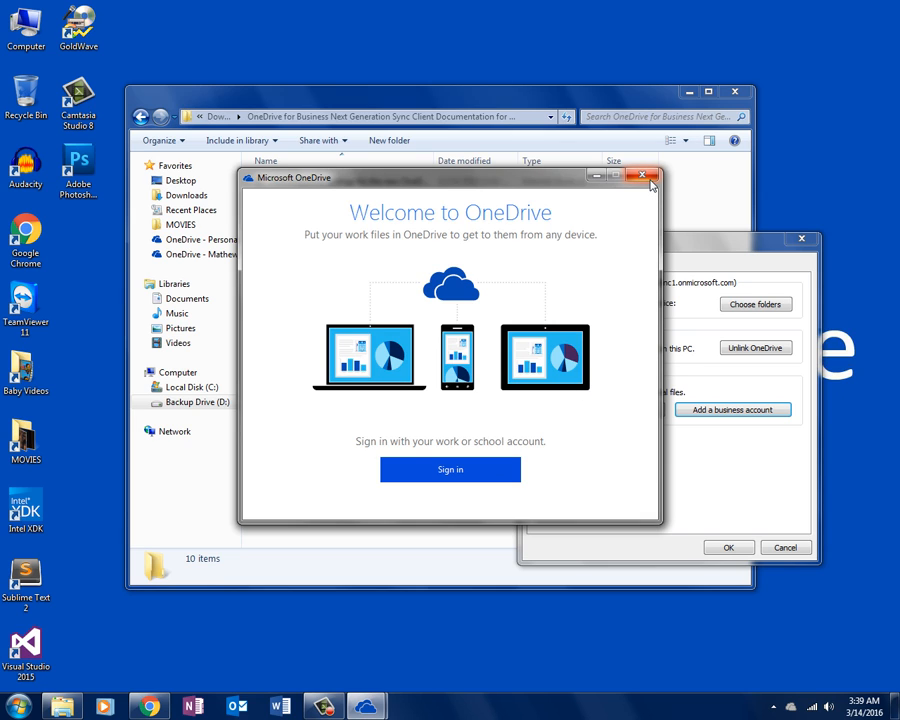
{"action": "left_click", "coordinate": [643, 176]}
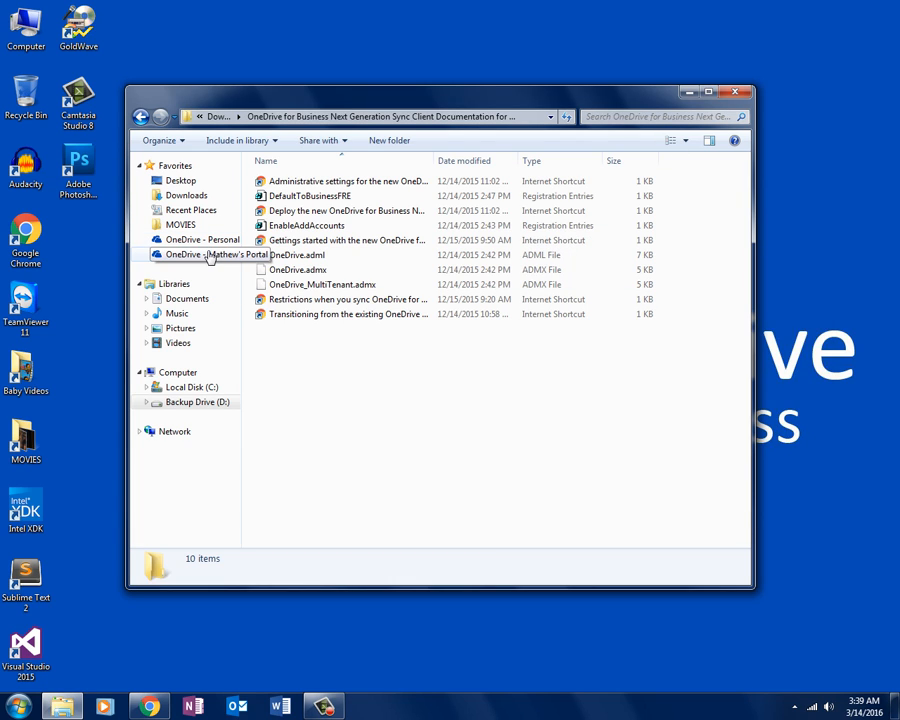
Open OneDrive - Mathew's Portal from Favorites, listing 18 items like Notebooks and Tools
{"action": "left_click", "coordinate": [201, 254]}
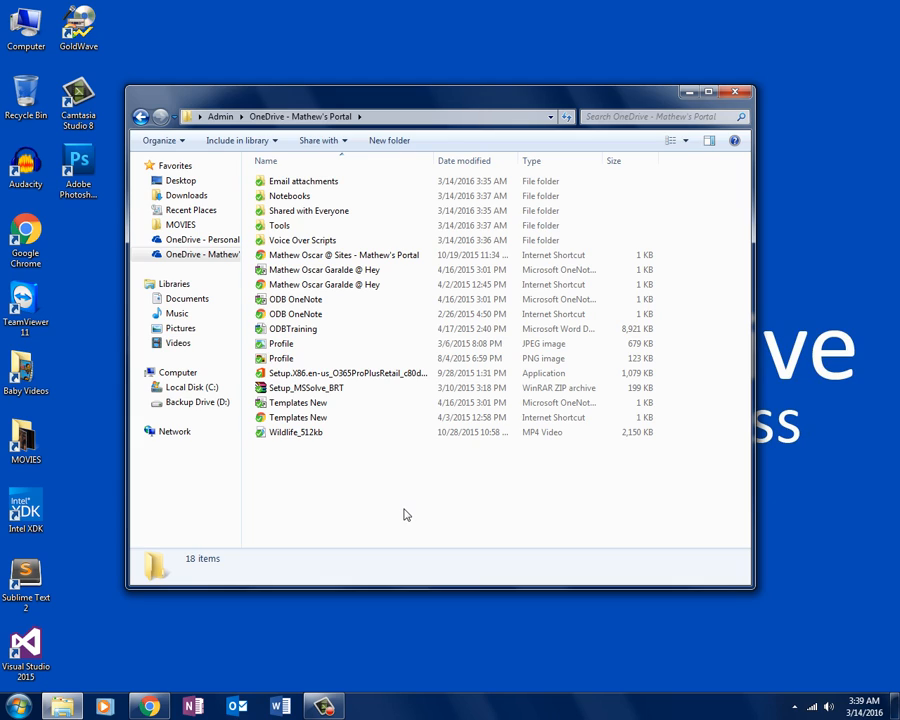
{"action": "mouse_move", "coordinate": [400, 513]}
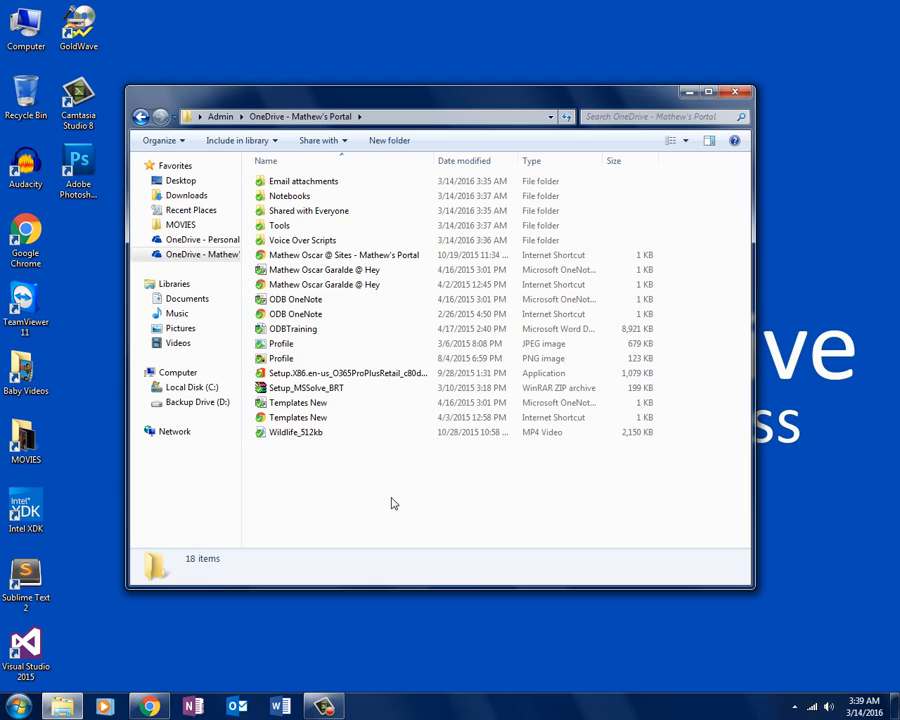
{"action": "mouse_move", "coordinate": [396, 505]}
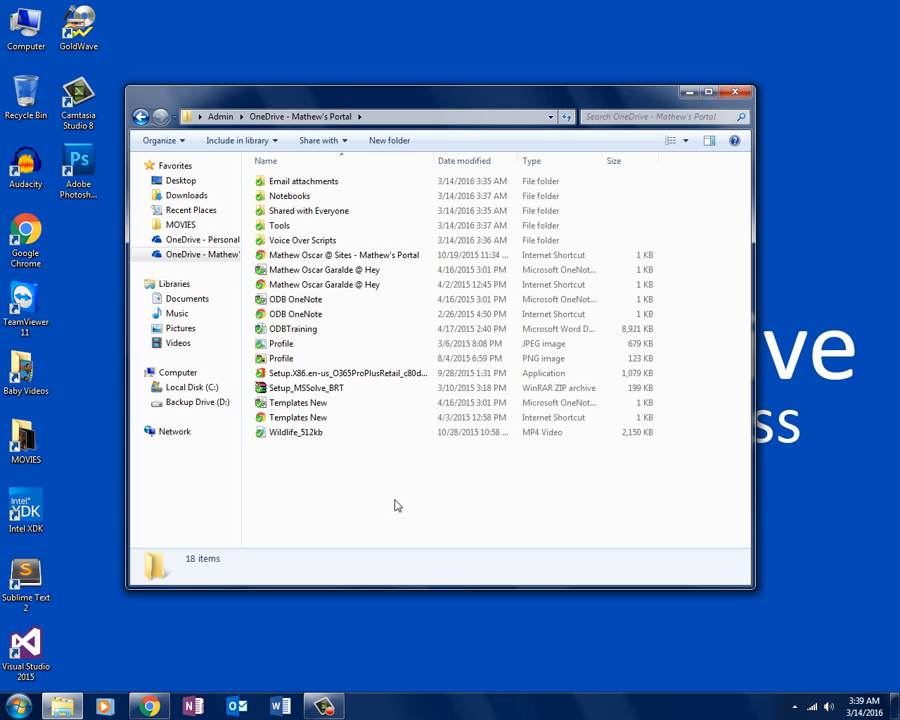
{"action": "mouse_move", "coordinate": [371, 508]}
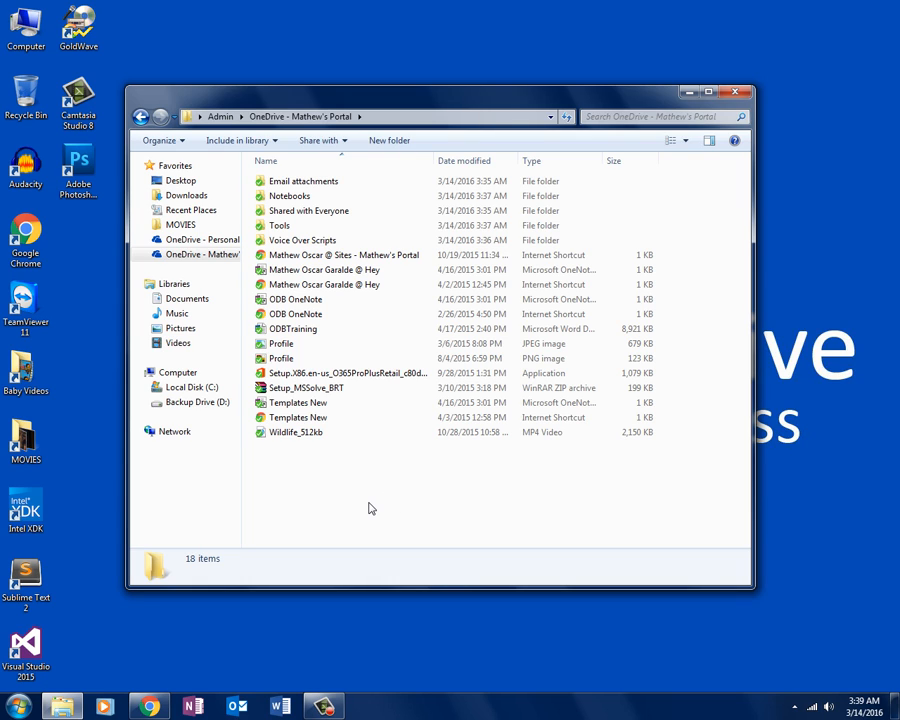
{"action": "mouse_move", "coordinate": [363, 505]}
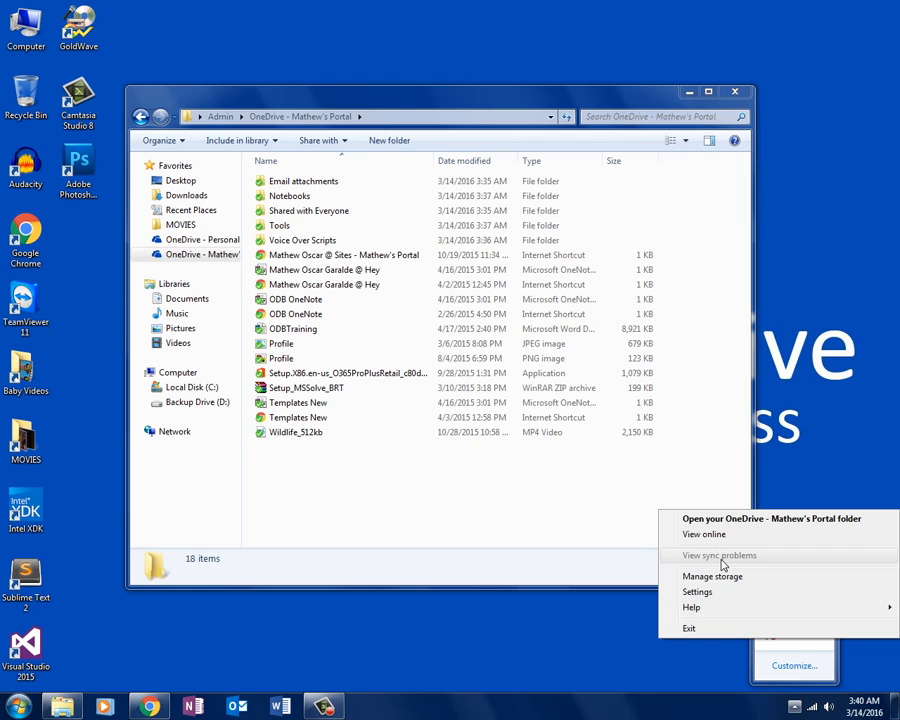
{"action": "mouse_move", "coordinate": [705, 561]}
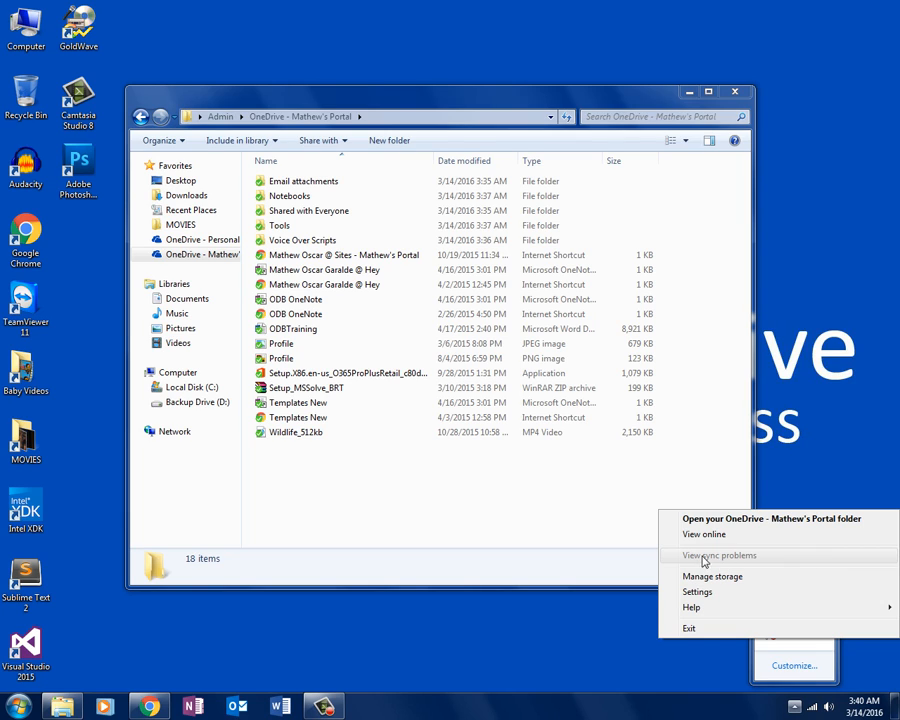